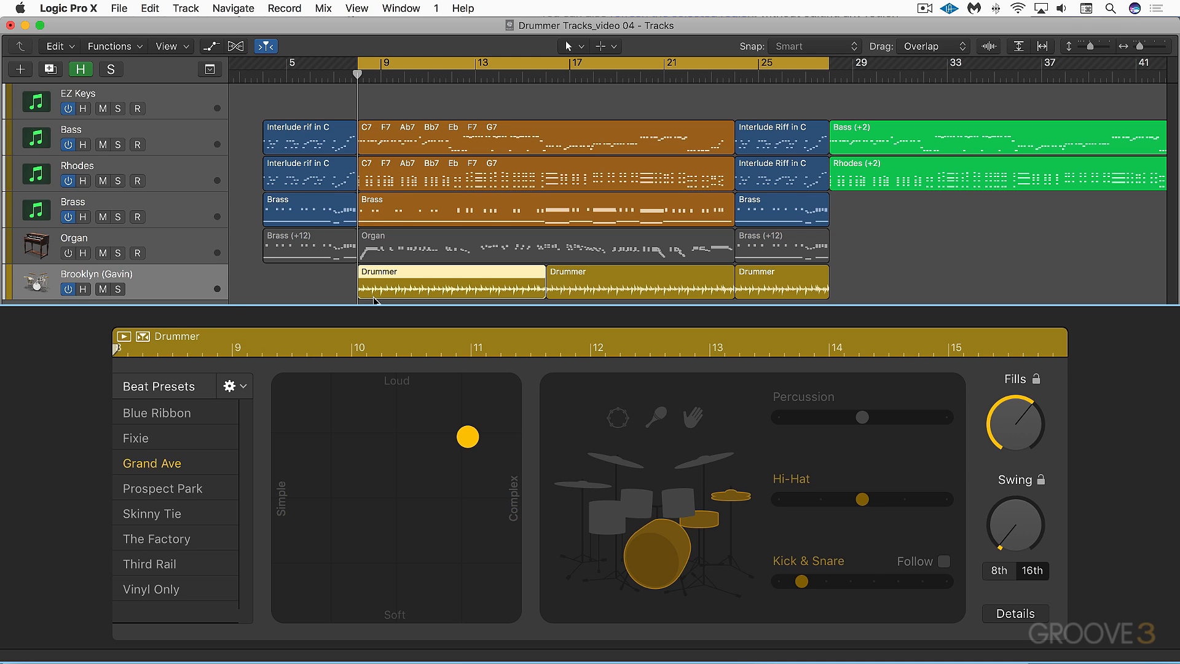
{"action": "mouse_move", "coordinate": [167, 465]}
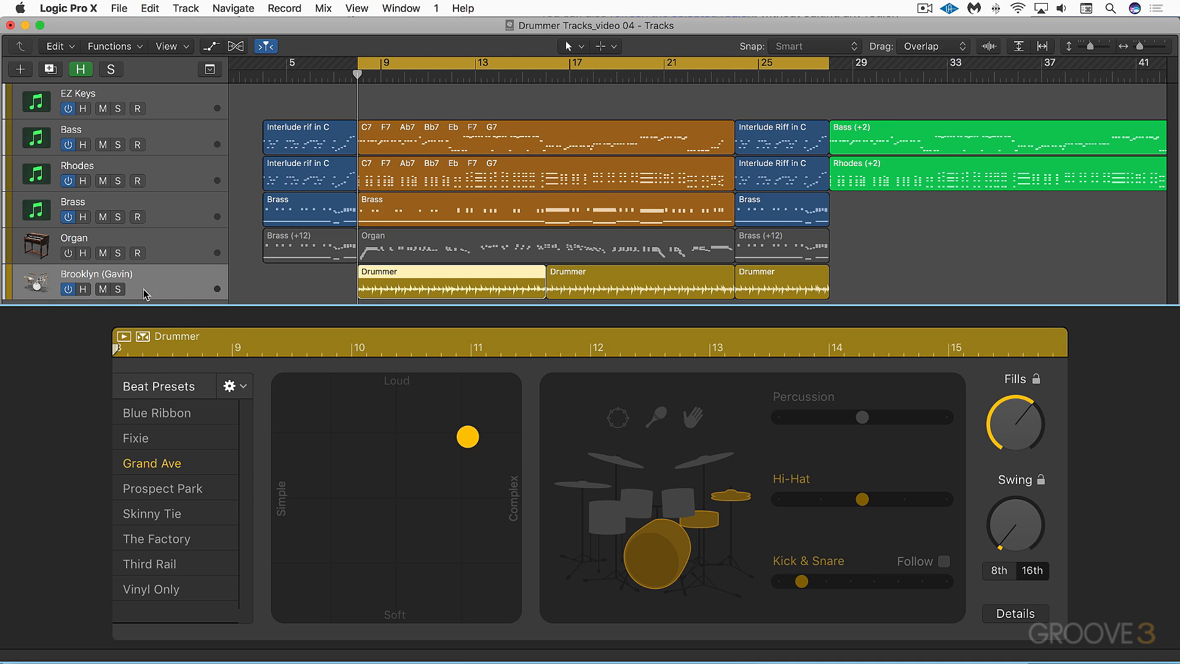
{"action": "mouse_move", "coordinate": [120, 279]}
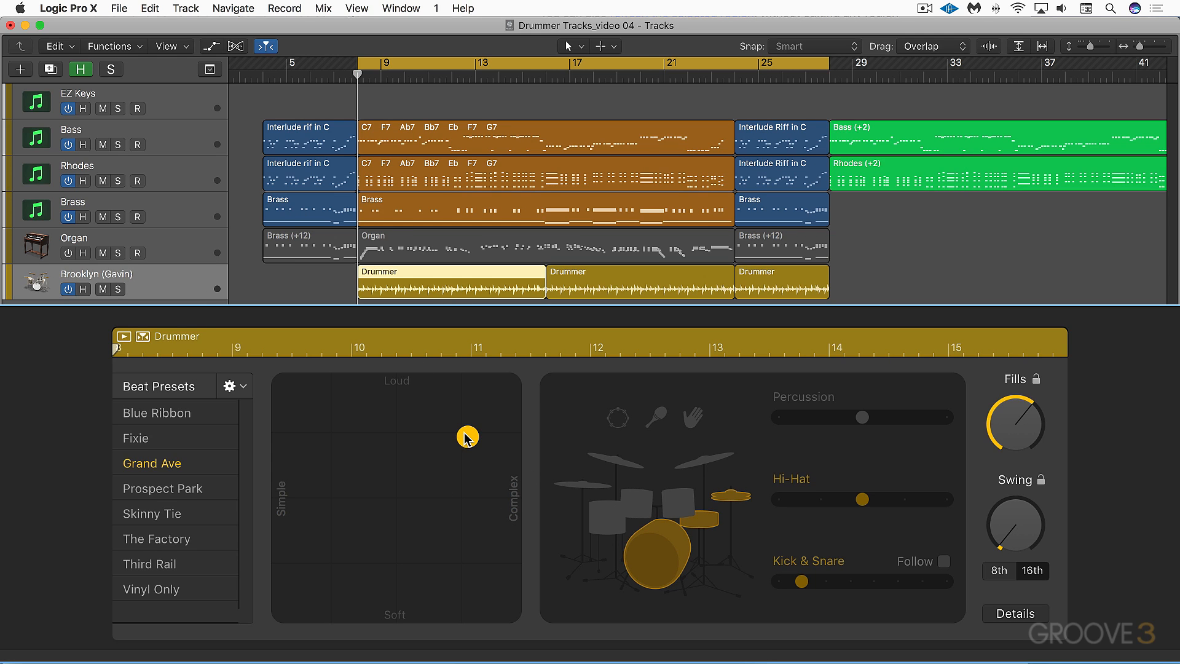
{"action": "mouse_move", "coordinate": [468, 442]}
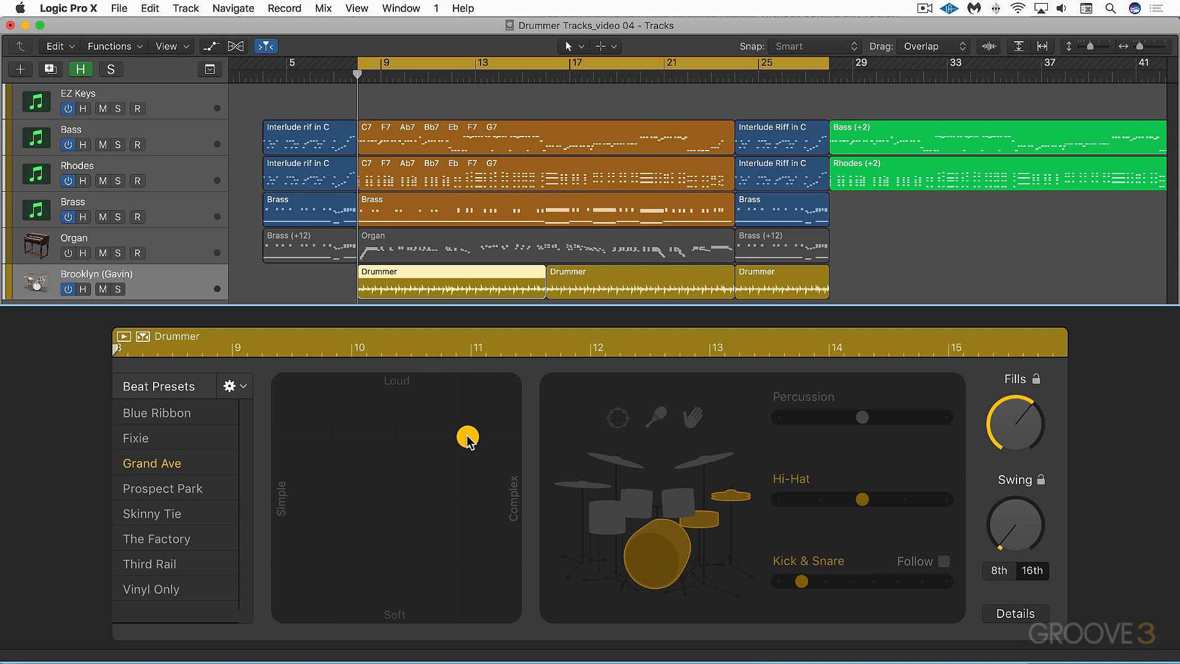
{"action": "mouse_move", "coordinate": [412, 634]}
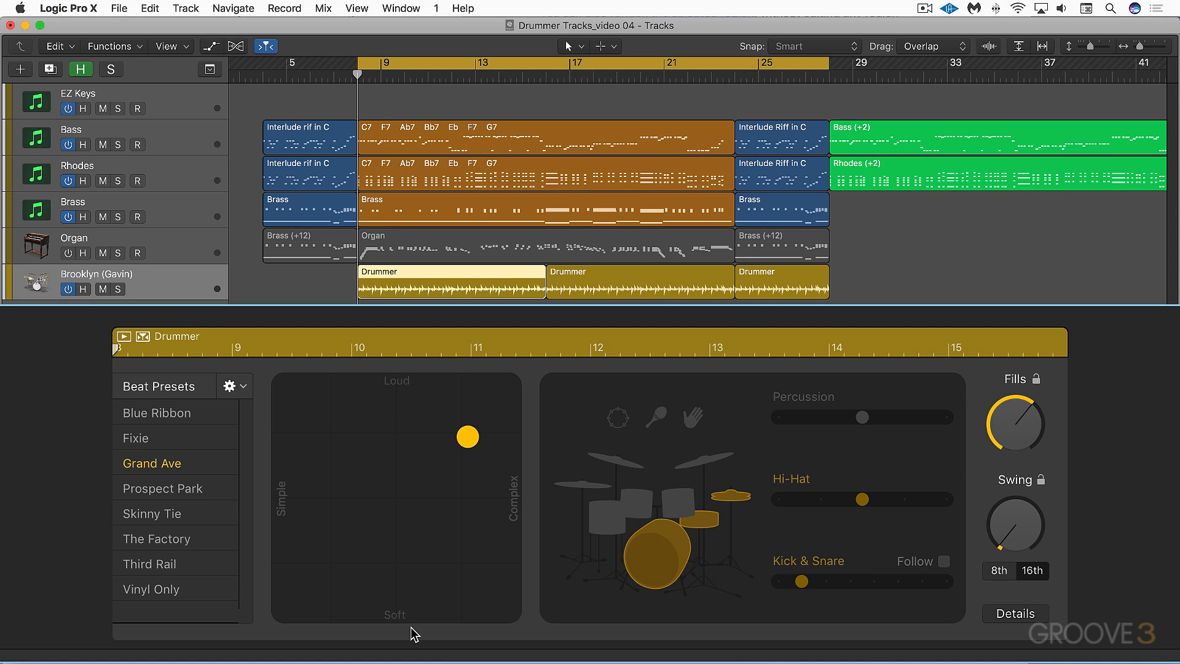
{"action": "mouse_move", "coordinate": [496, 488]}
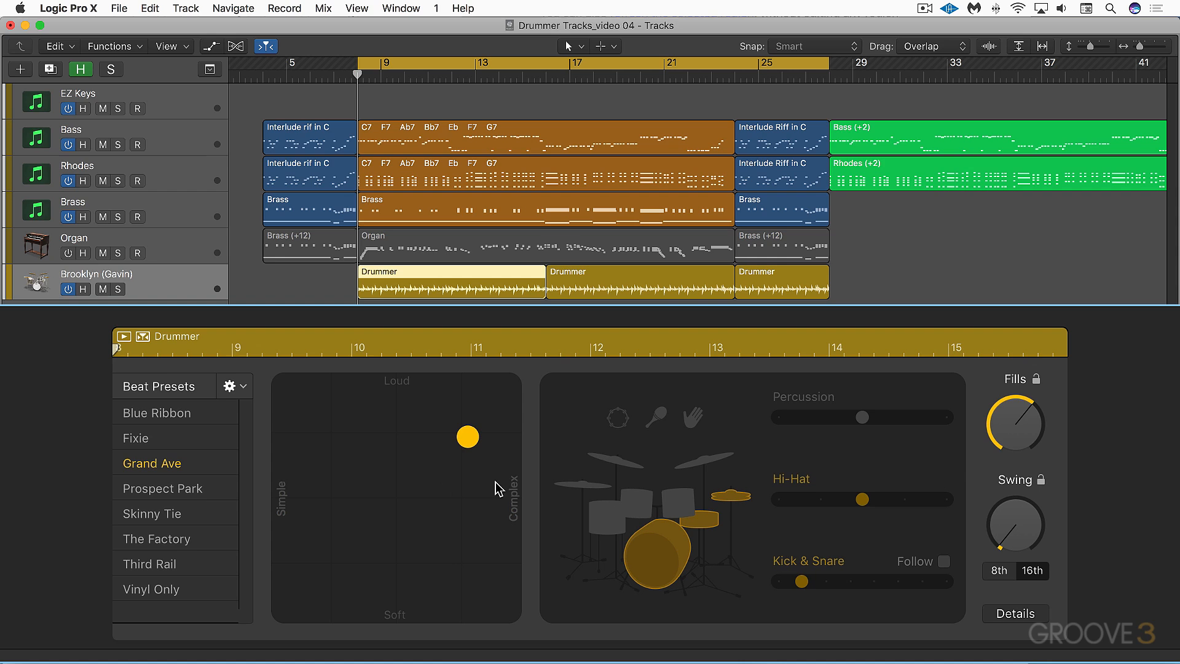
{"action": "mouse_move", "coordinate": [680, 488]}
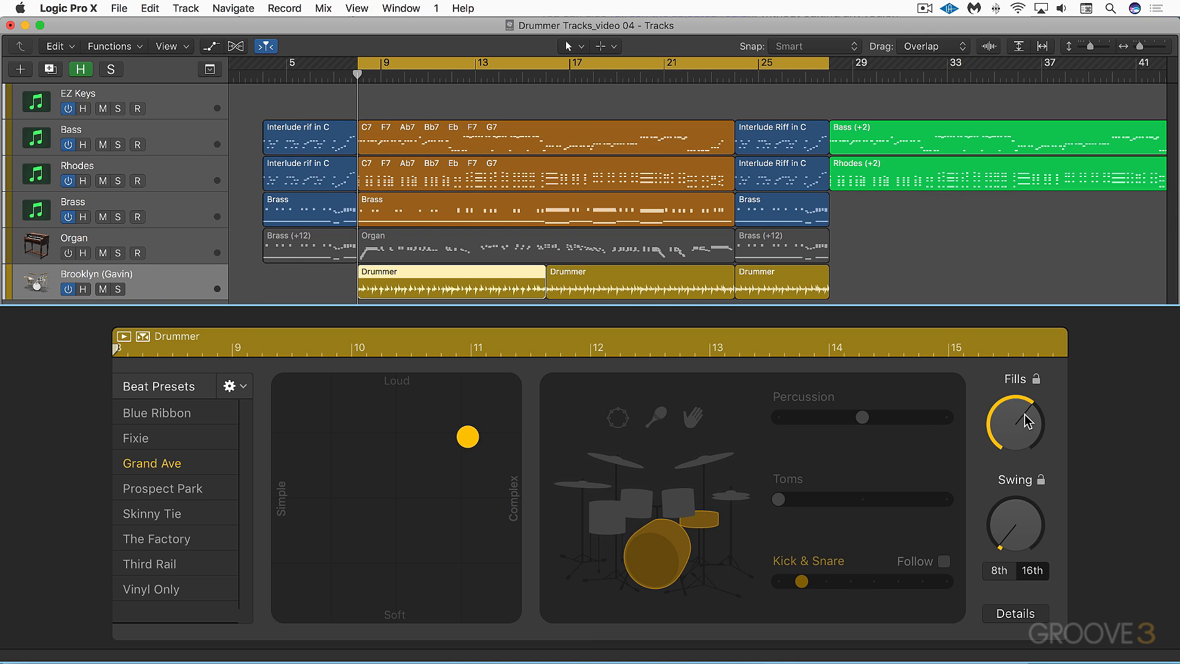
Raise the groove's Swing amount, then check the Details feel and ghost-note settings and return to the sliders
{"action": "left_click_drag", "start_coordinate": [1016, 421], "coordinate": [1008, 428]}
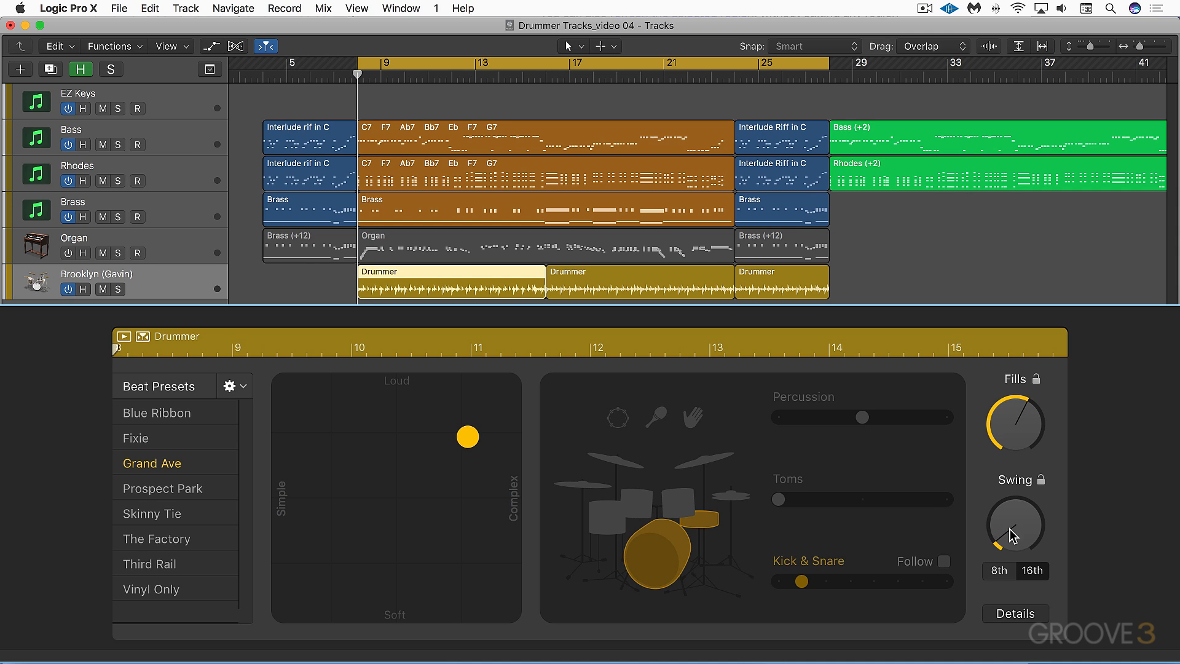
{"action": "left_click", "coordinate": [1014, 613]}
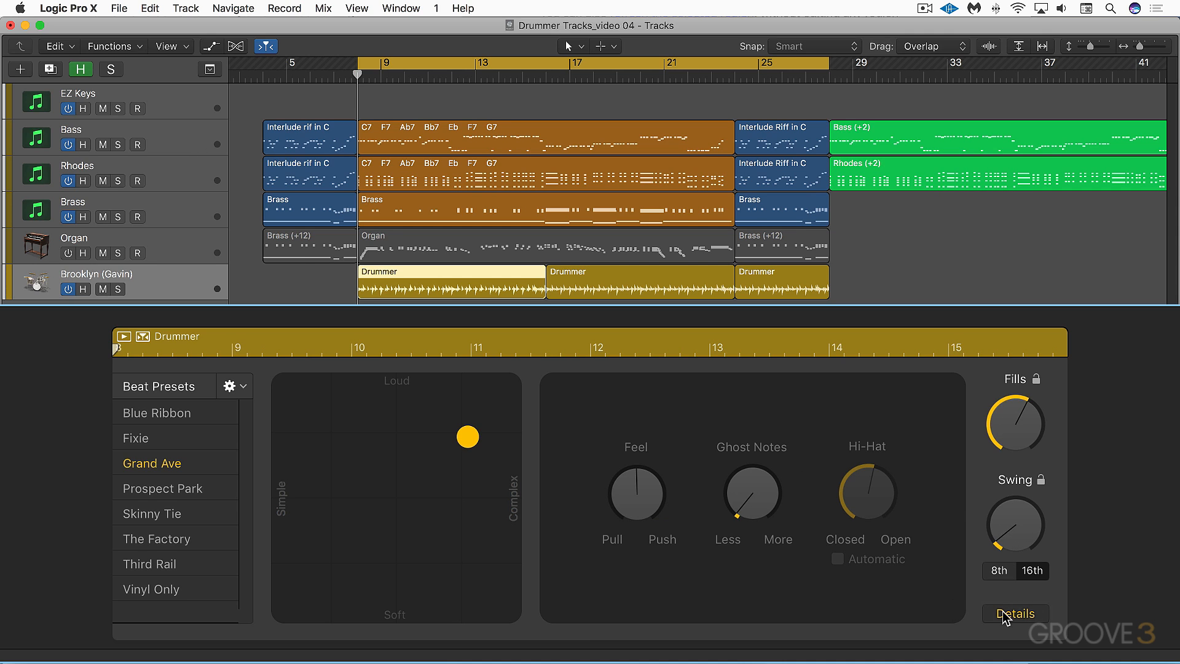
{"action": "left_click", "coordinate": [1015, 614]}
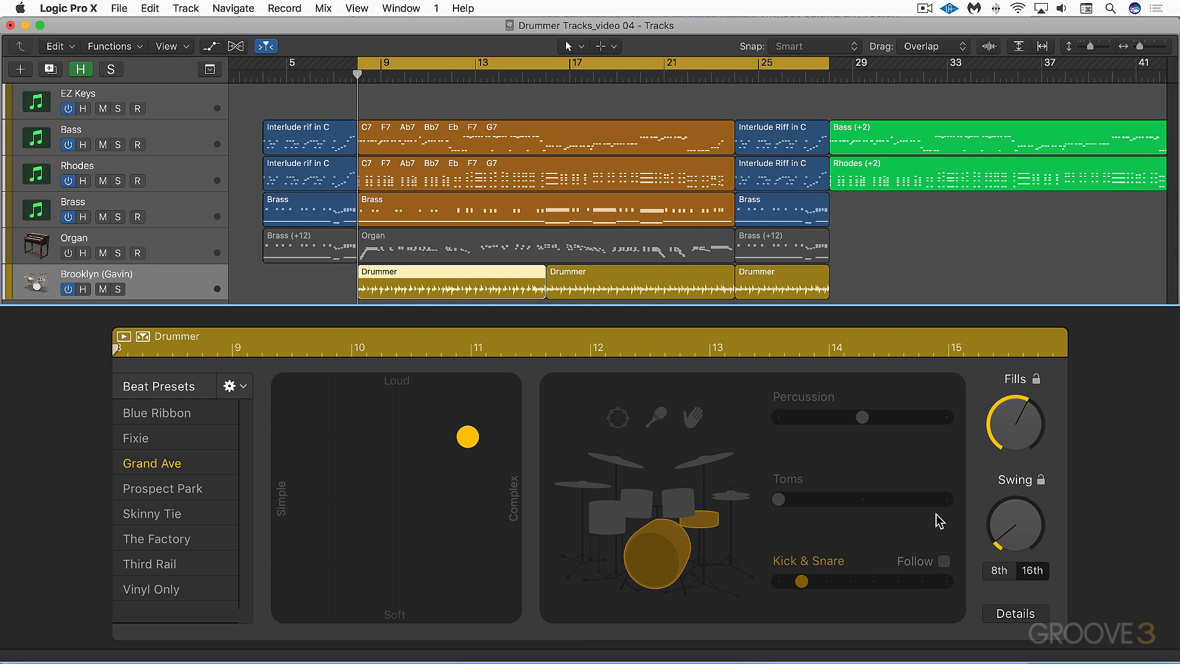
{"action": "mouse_move", "coordinate": [966, 491]}
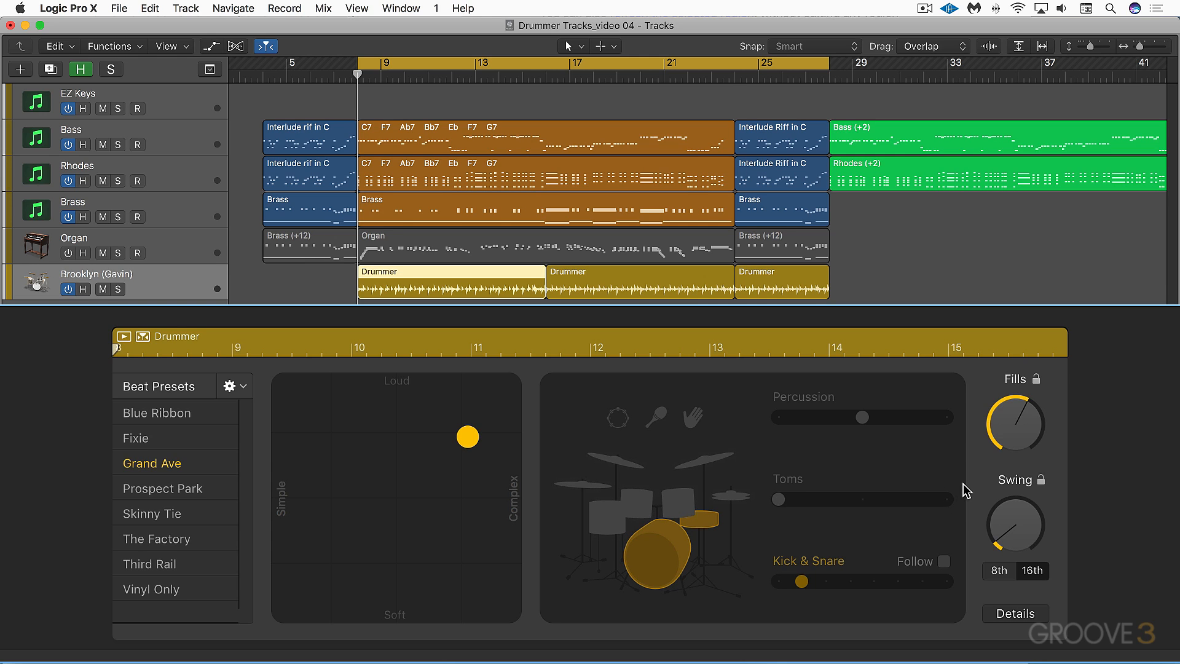
{"action": "mouse_move", "coordinate": [968, 488]}
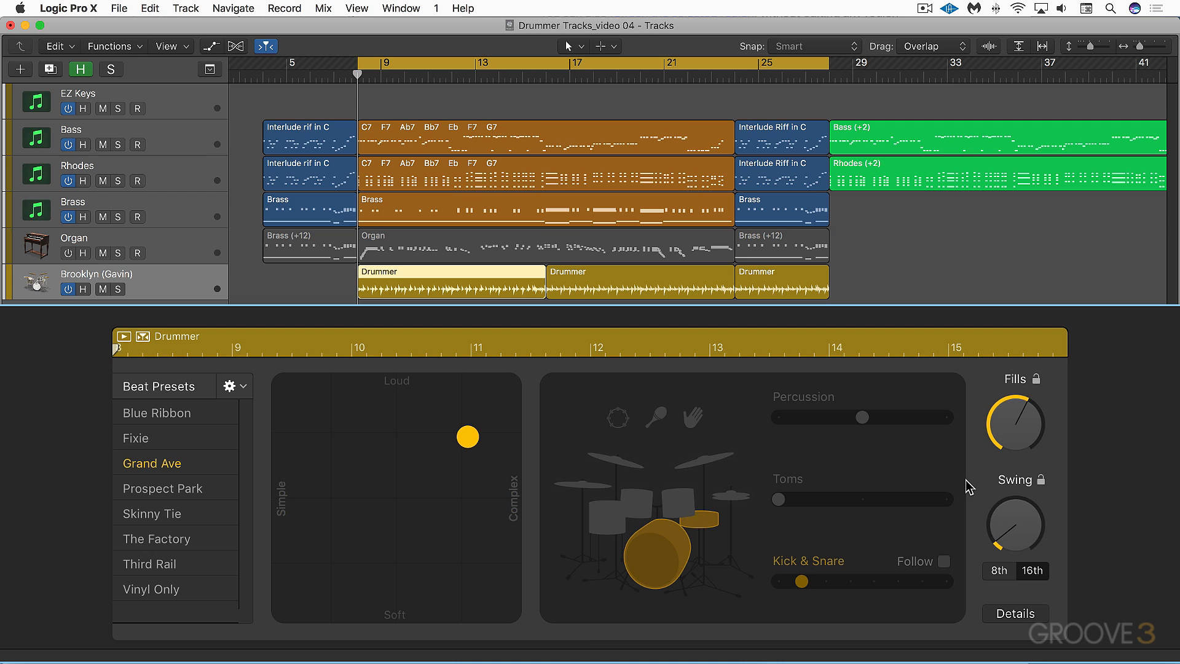
{"action": "mouse_move", "coordinate": [614, 378]}
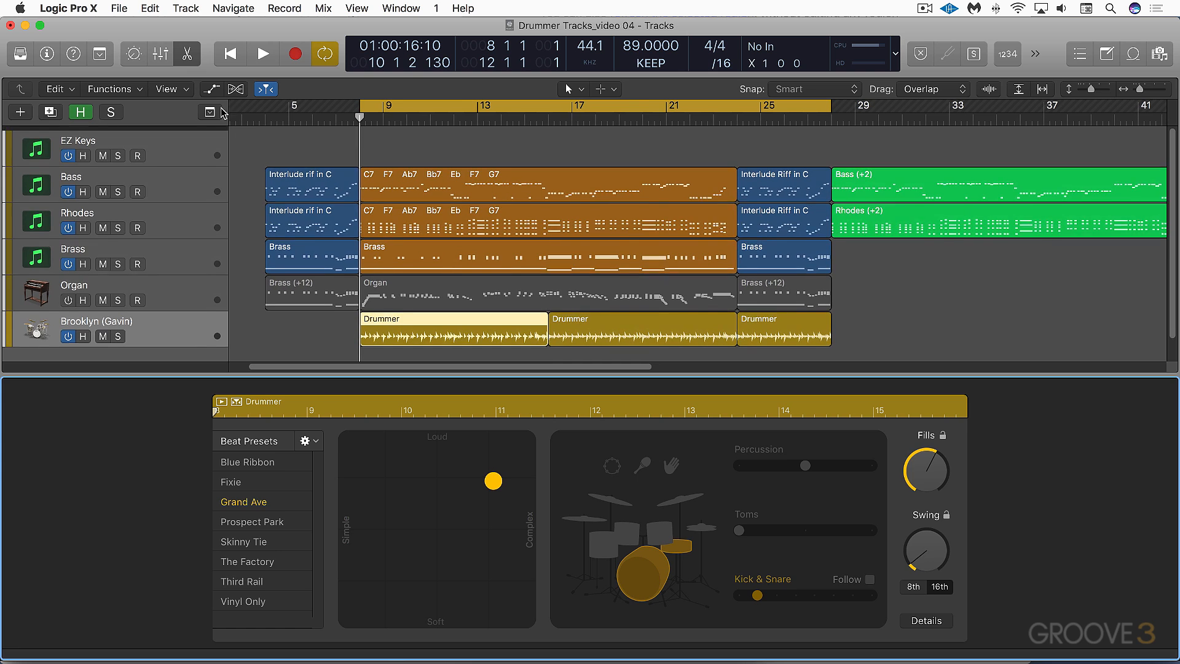
{"action": "left_click", "coordinate": [210, 112]}
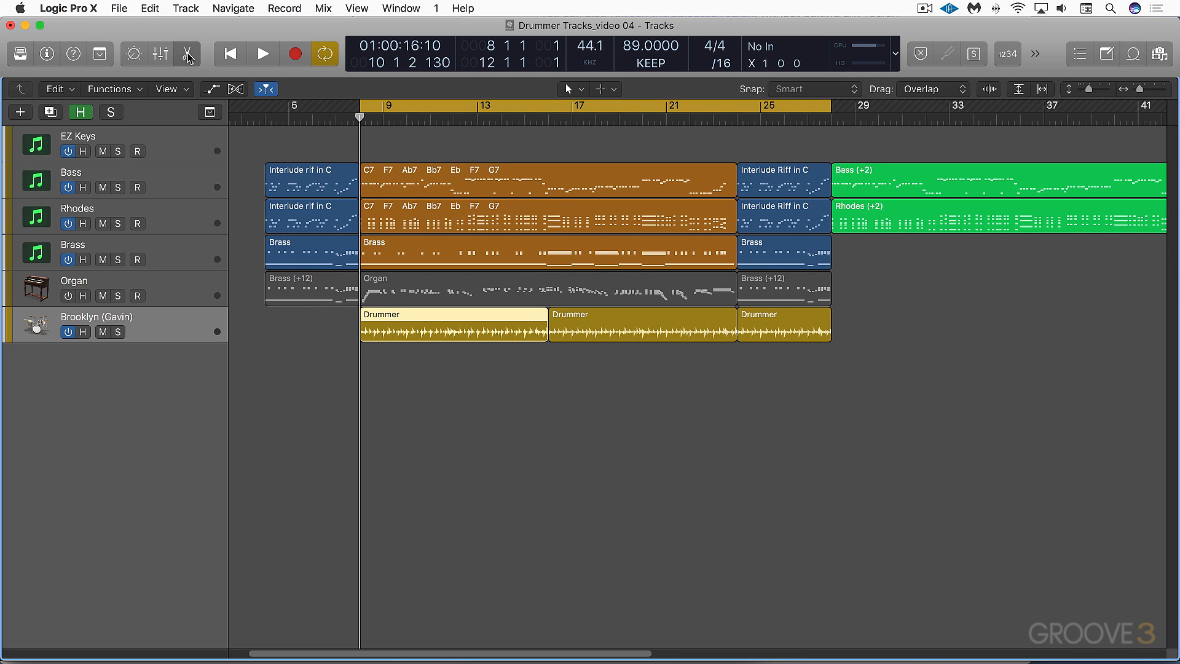
{"action": "mouse_move", "coordinate": [128, 334]}
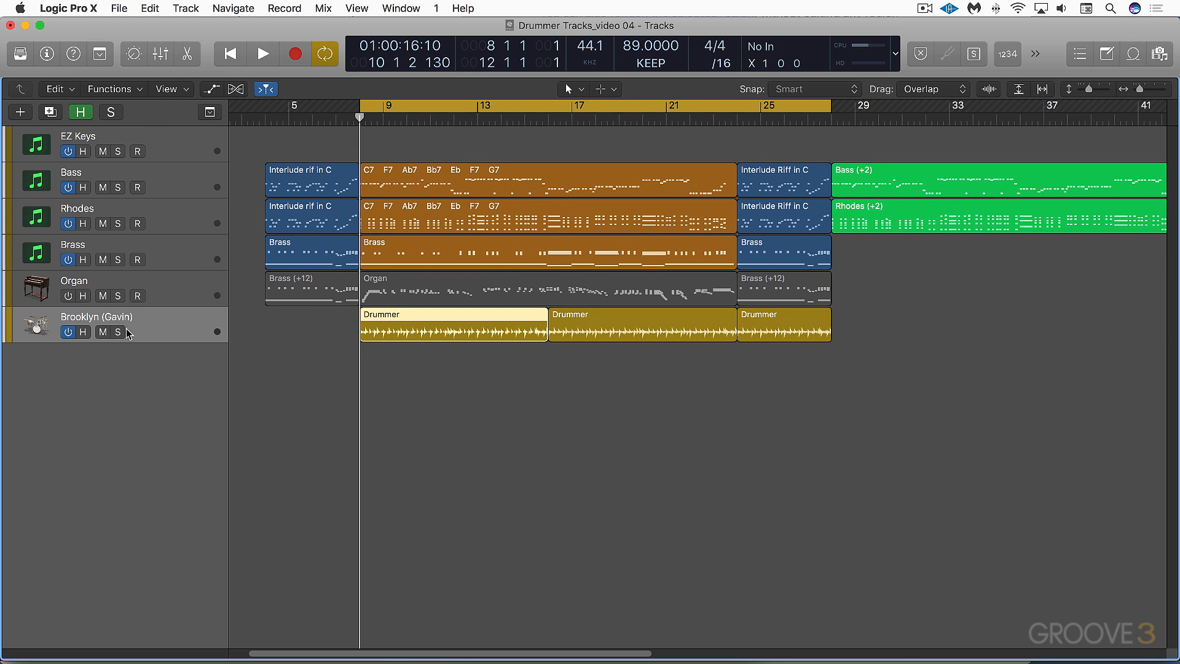
{"action": "mouse_move", "coordinate": [233, 331]}
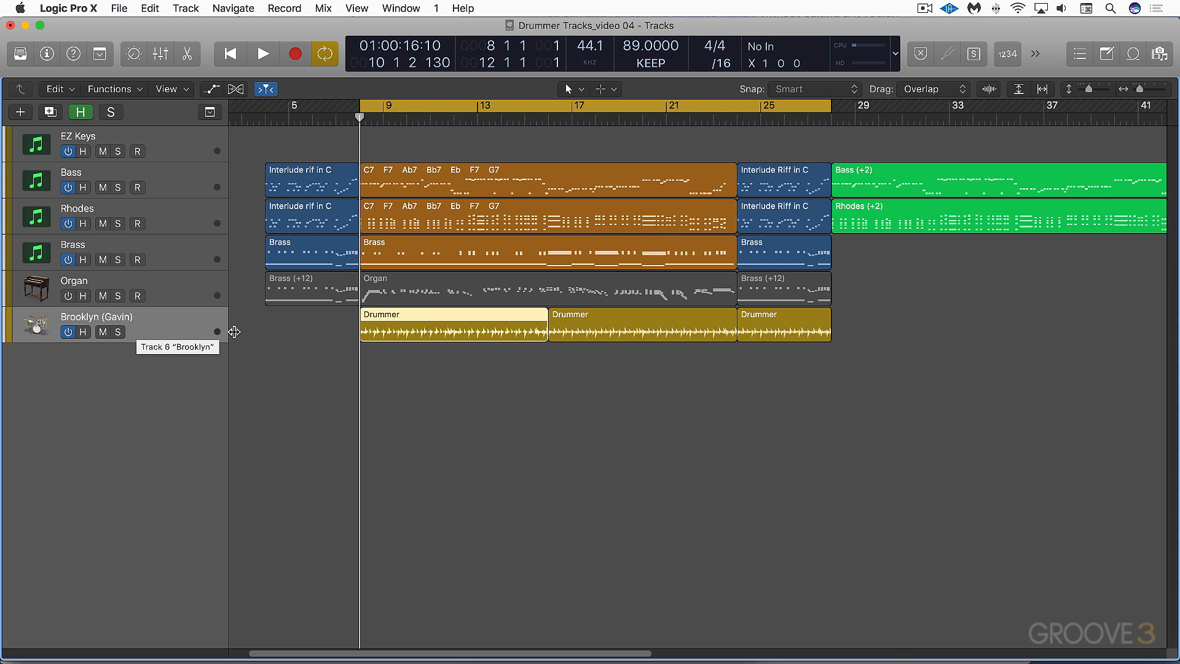
{"action": "double_click", "coordinate": [439, 330]}
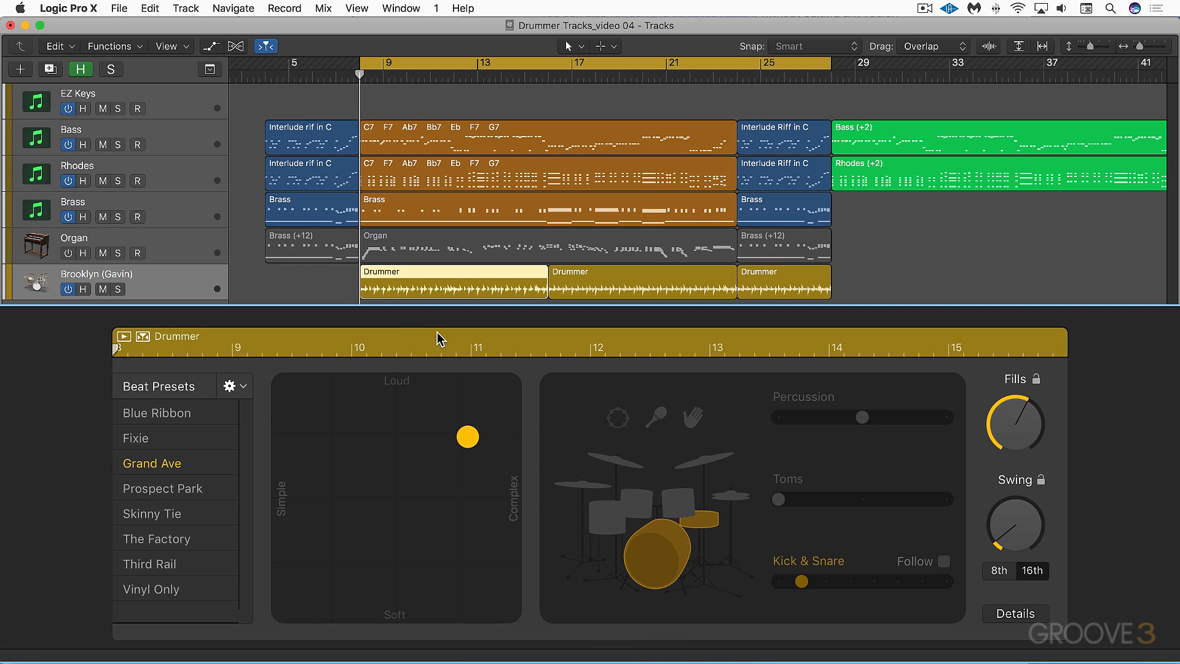
{"action": "mouse_move", "coordinate": [440, 391]}
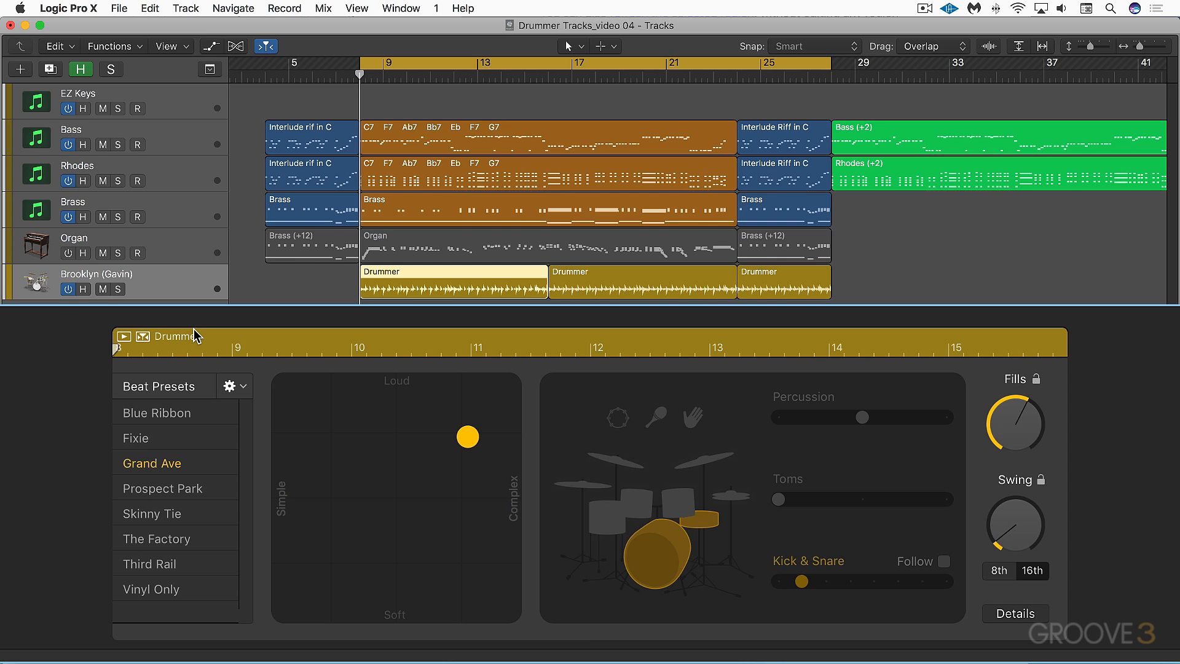
{"action": "mouse_move", "coordinate": [244, 338]}
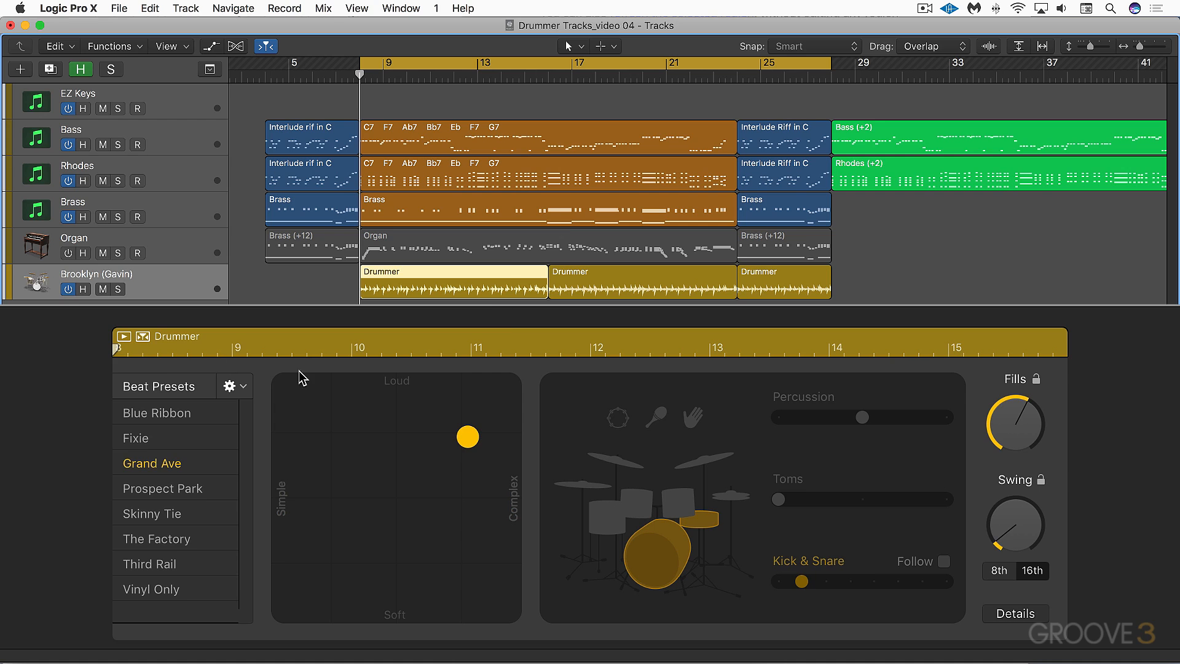
{"action": "mouse_move", "coordinate": [158, 478]}
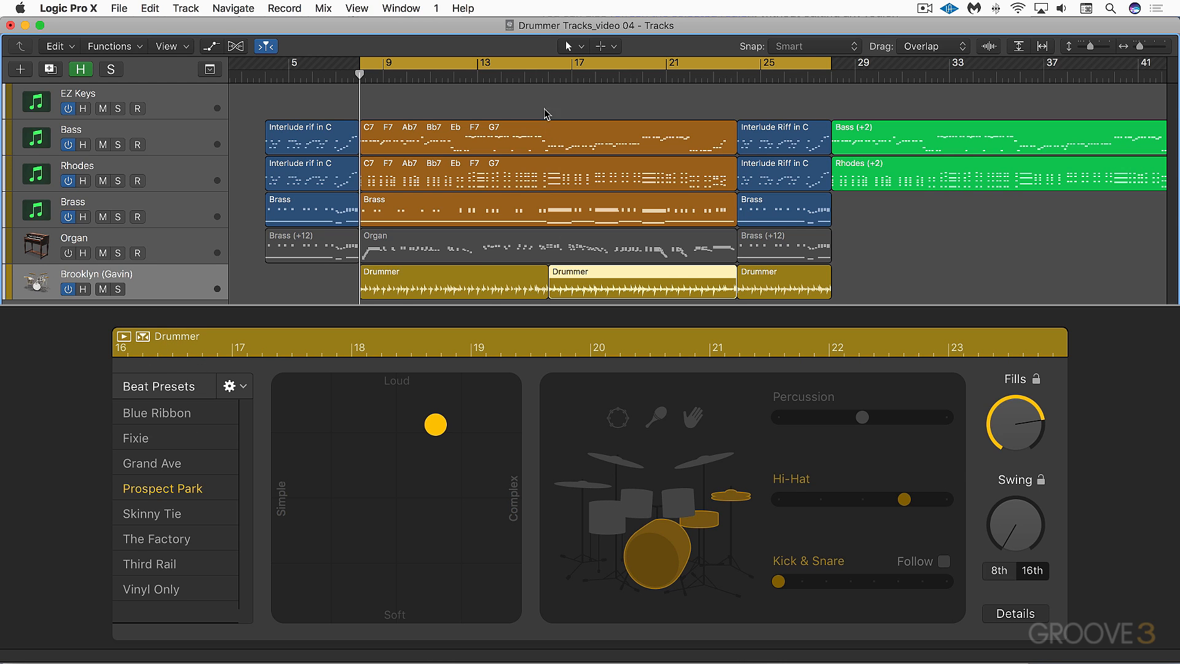
Select the second Drummer region to view its Prospect Park settings, then return to the first Grand Ave region
{"action": "left_click", "coordinate": [150, 463]}
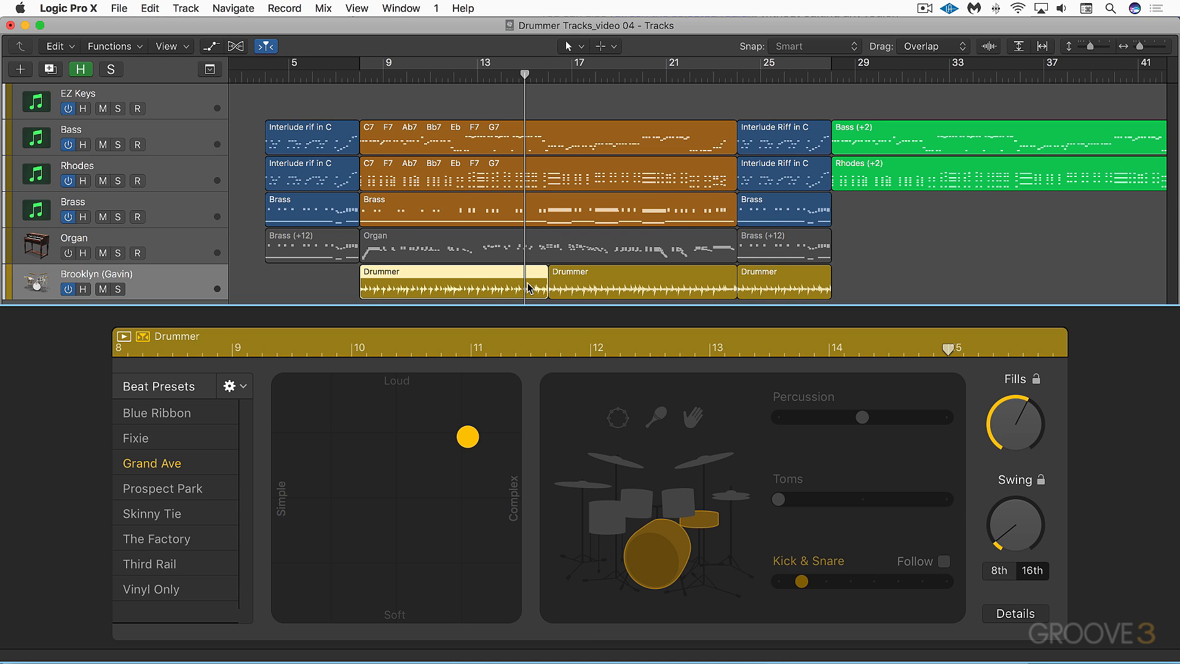
{"action": "mouse_move", "coordinate": [529, 288]}
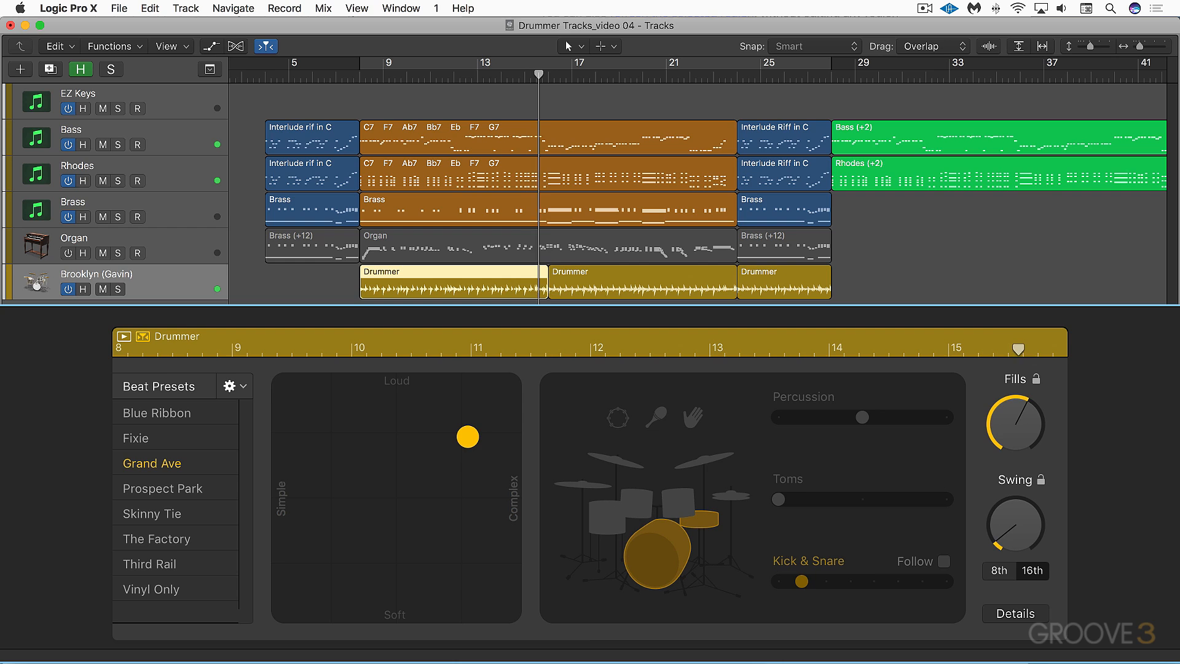
{"action": "left_click", "coordinate": [161, 488]}
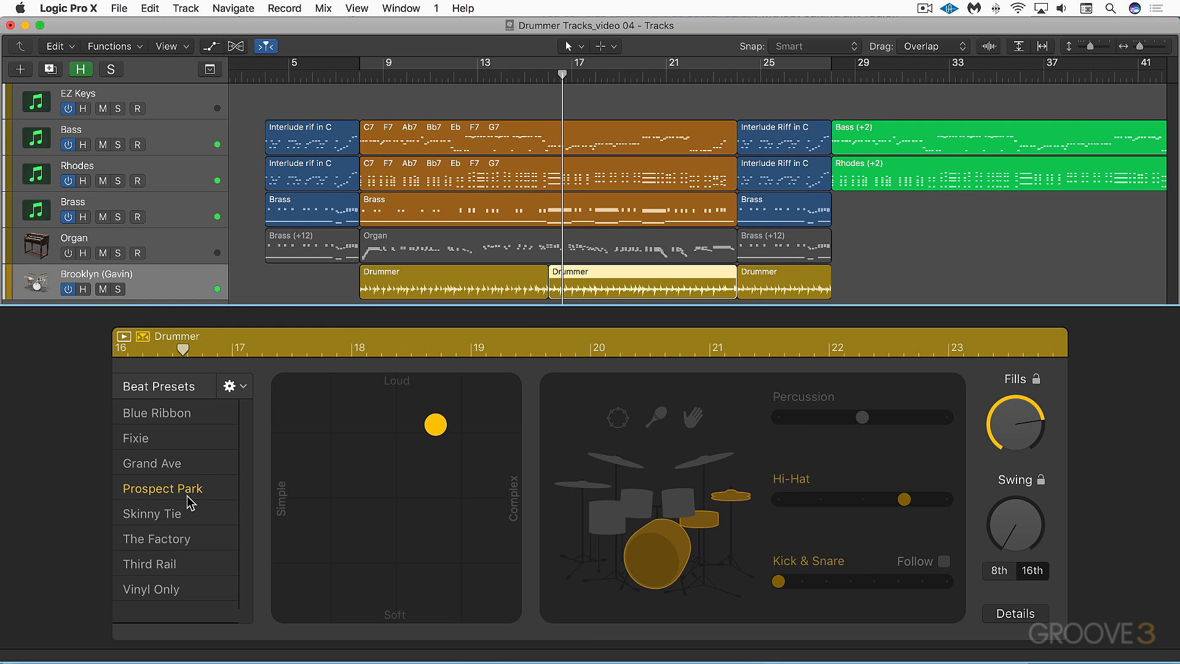
{"action": "mouse_move", "coordinate": [177, 400]}
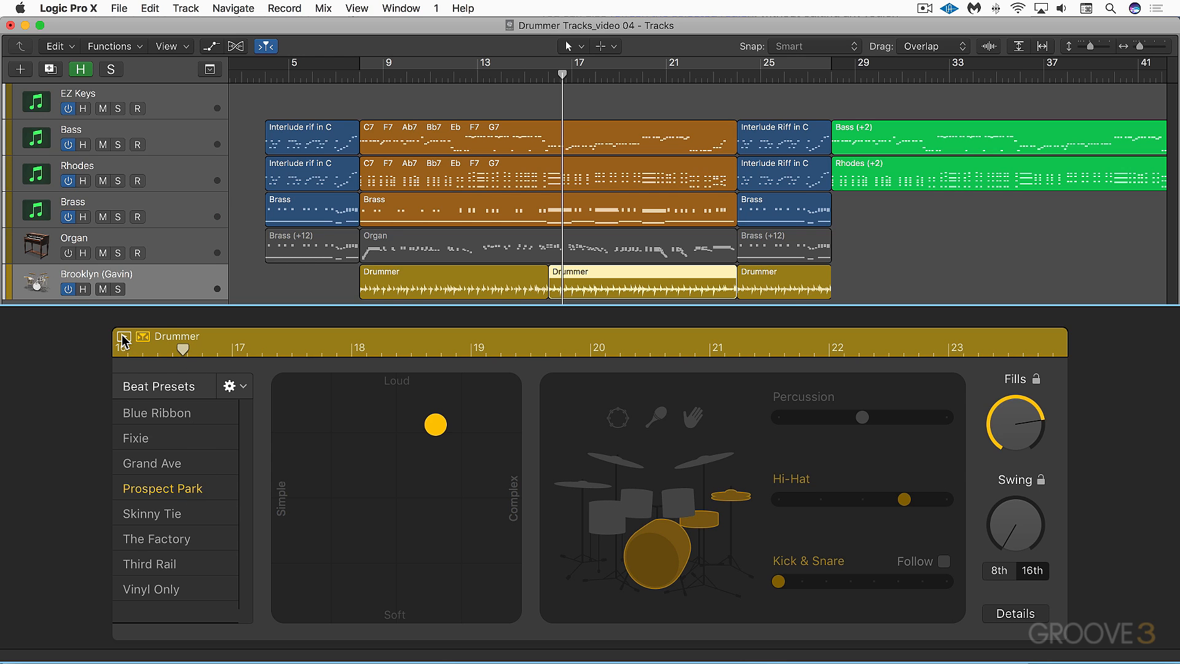
{"action": "left_click", "coordinate": [123, 337]}
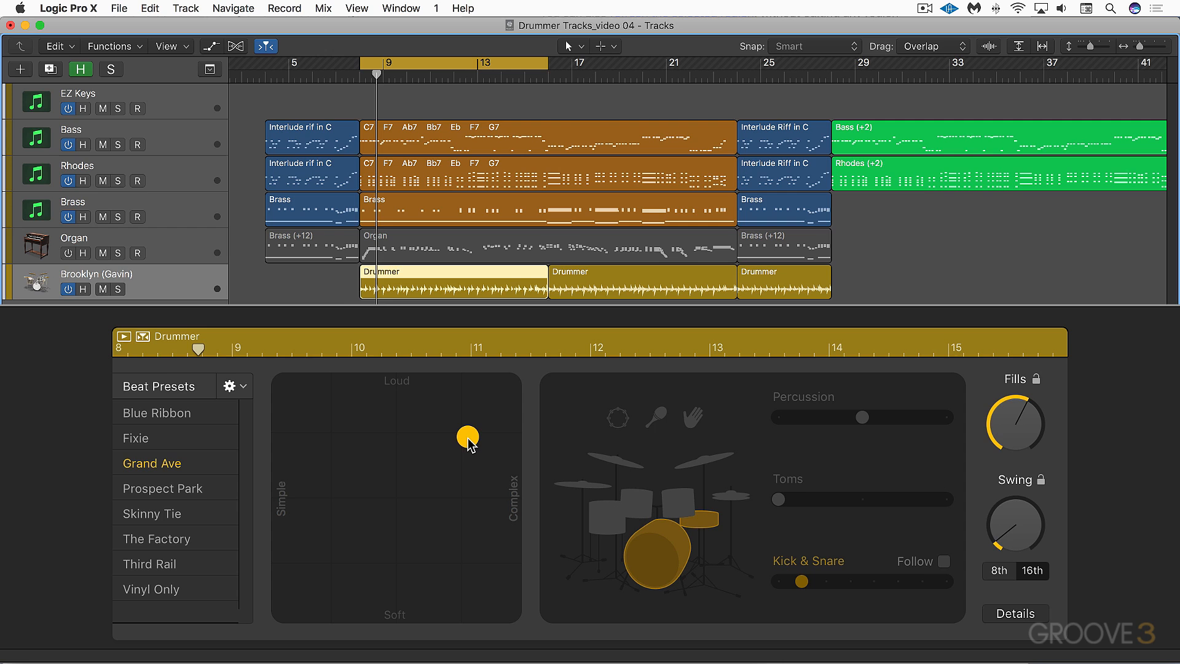
Move the XY puck toward Loud/Simple, then back to medium loudness and complexity, and reposition playback near the region start
{"action": "left_click_drag", "start_coordinate": [468, 440], "coordinate": [506, 443]}
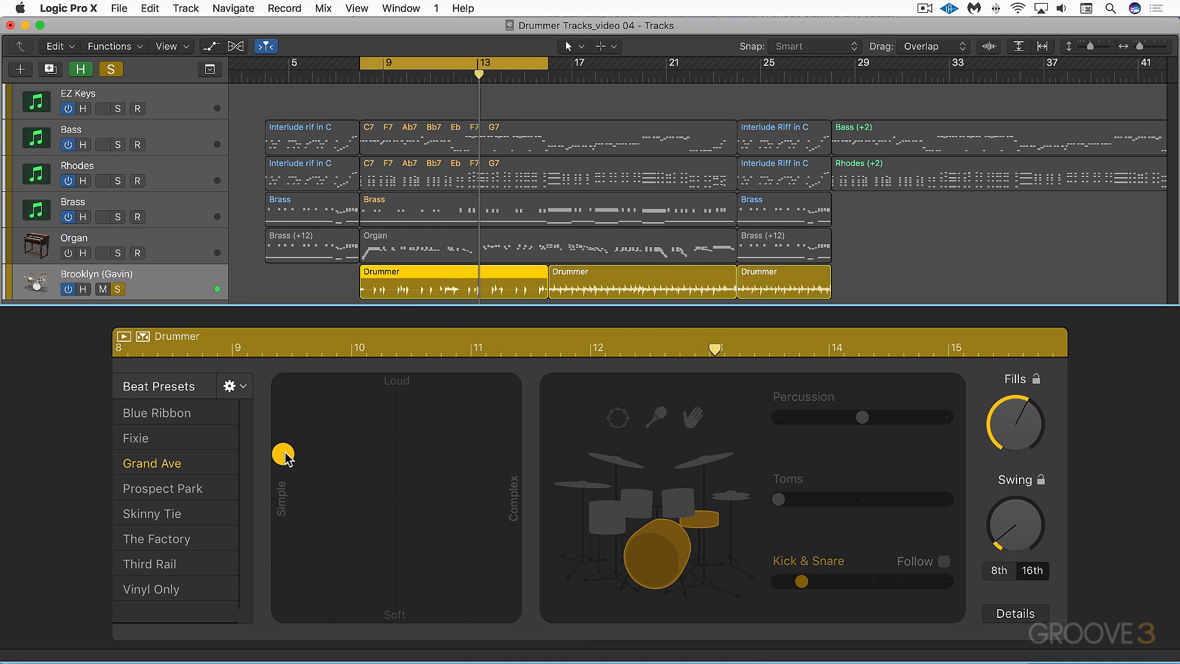
{"action": "left_click_drag", "start_coordinate": [282, 457], "coordinate": [343, 459]}
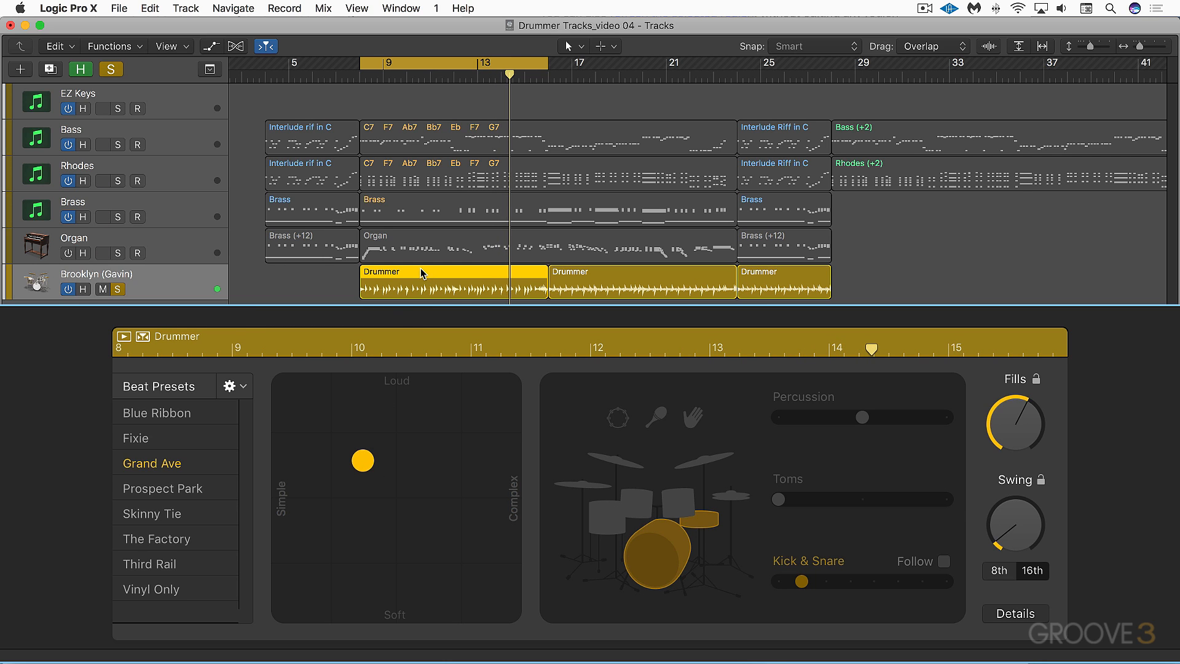
{"action": "left_click_drag", "start_coordinate": [361, 460], "coordinate": [387, 419]}
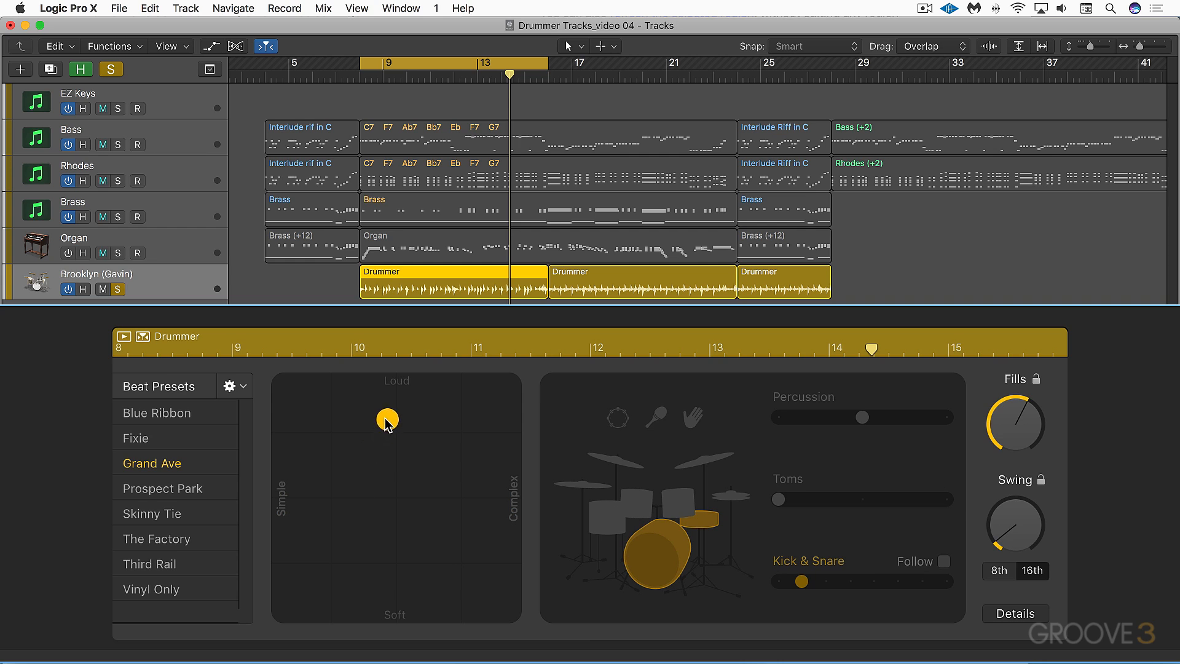
{"action": "left_click_drag", "start_coordinate": [386, 418], "coordinate": [391, 404]}
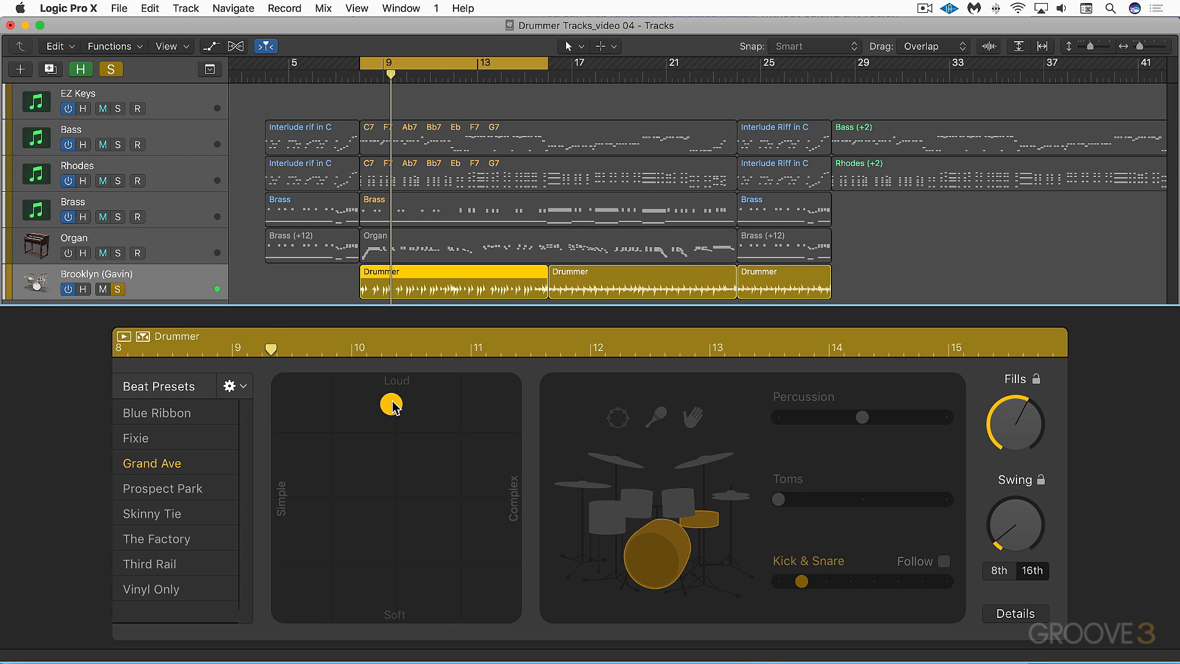
{"action": "left_click_drag", "start_coordinate": [391, 403], "coordinate": [376, 595]}
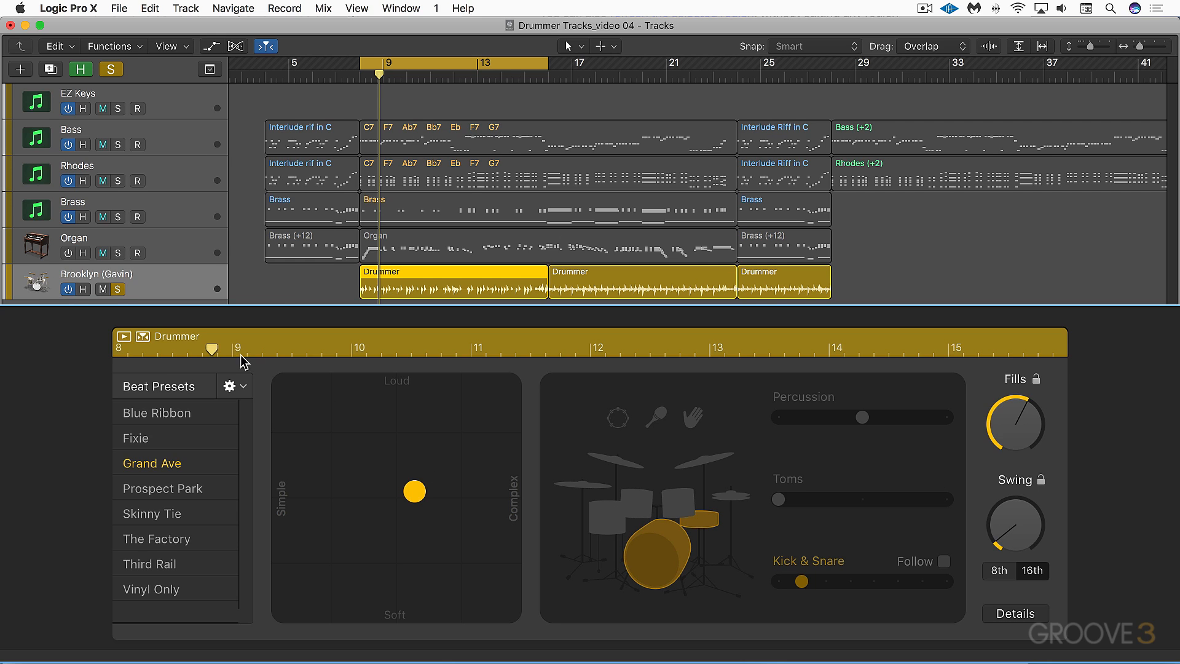
{"action": "left_click", "coordinate": [229, 385]}
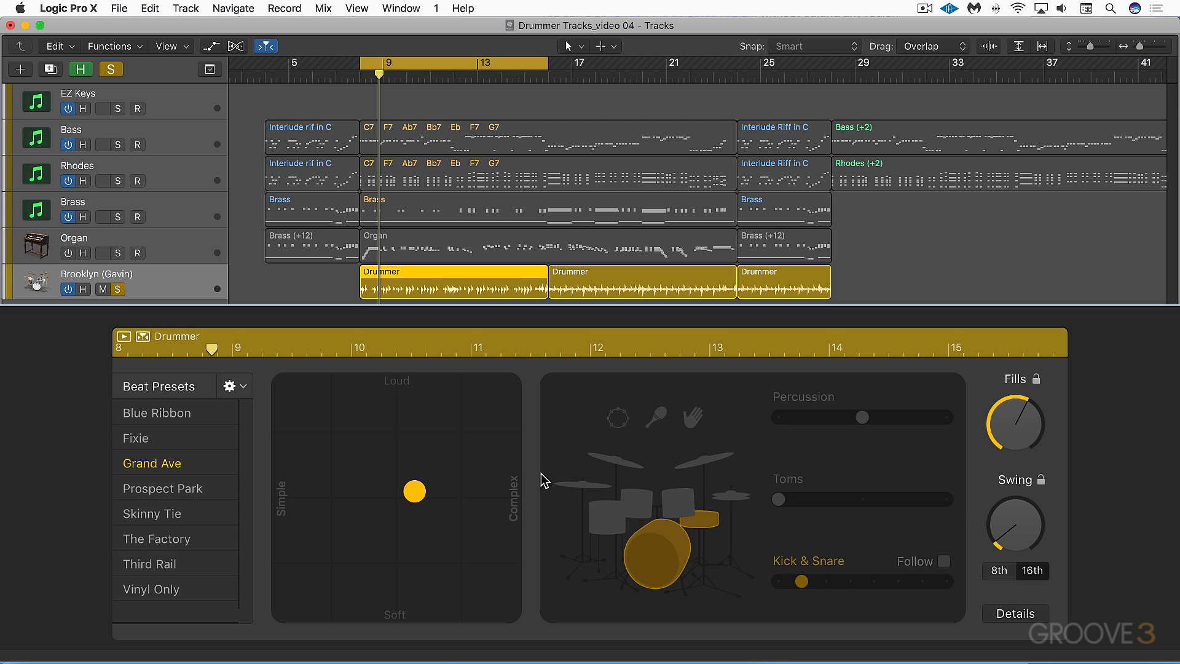
{"action": "mouse_move", "coordinate": [505, 248]}
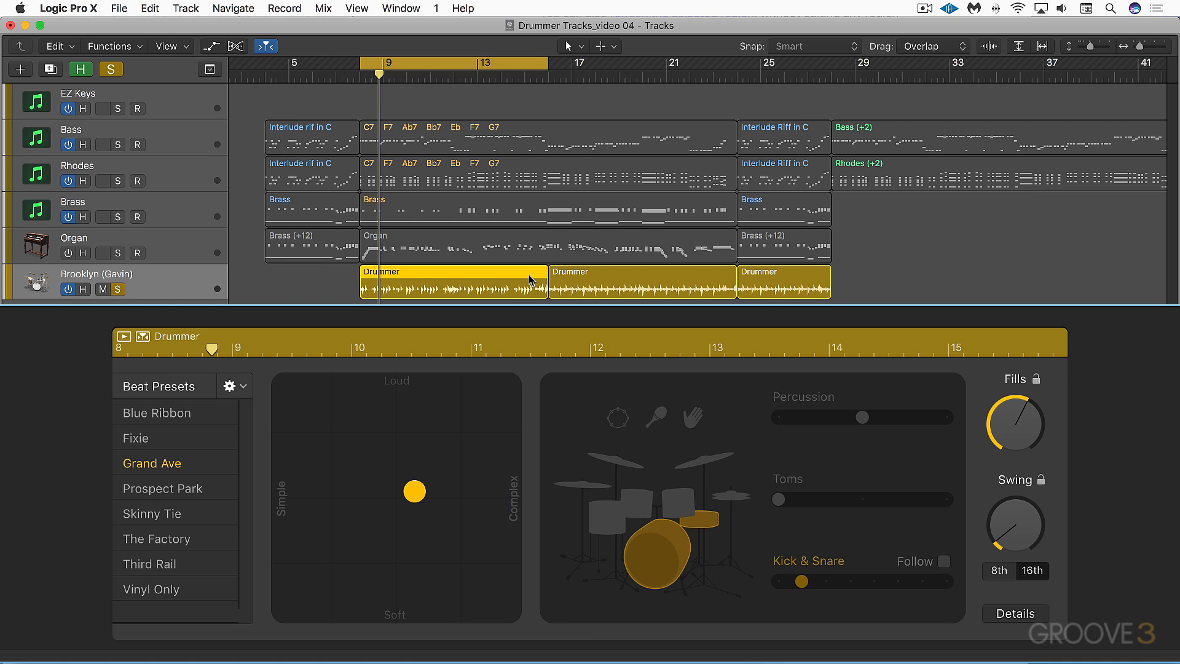
{"action": "mouse_move", "coordinate": [532, 290]}
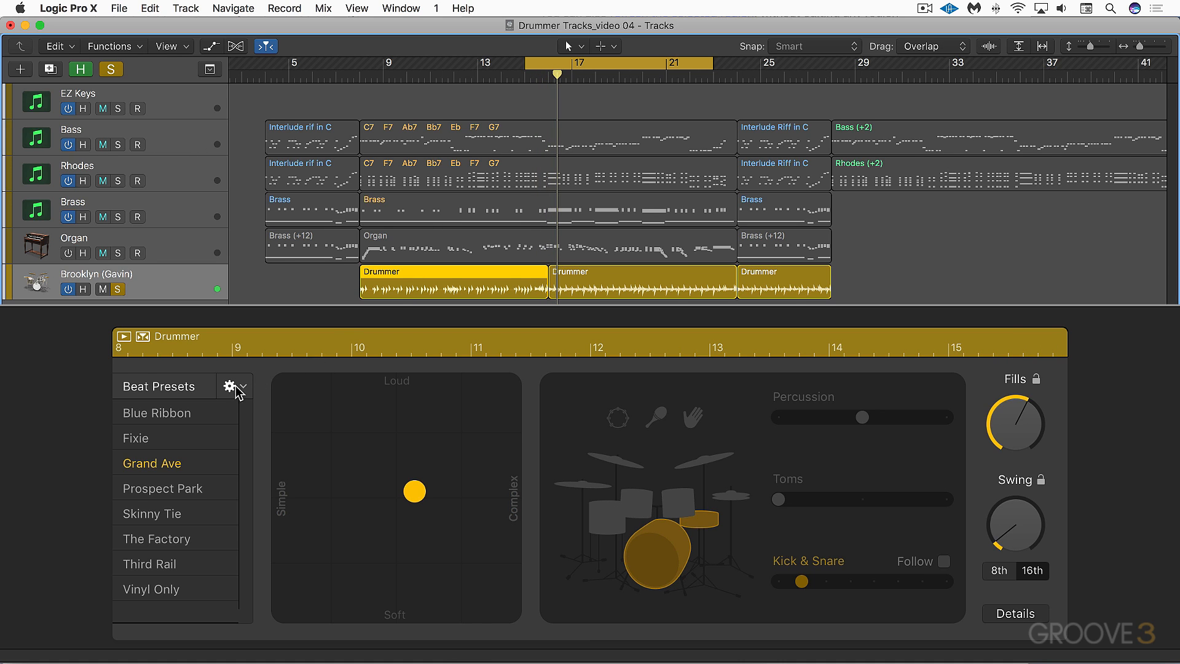
Recall the drummer's default beat preset from the gear menu and refresh the region to regenerate its performance
{"action": "left_click", "coordinate": [230, 385]}
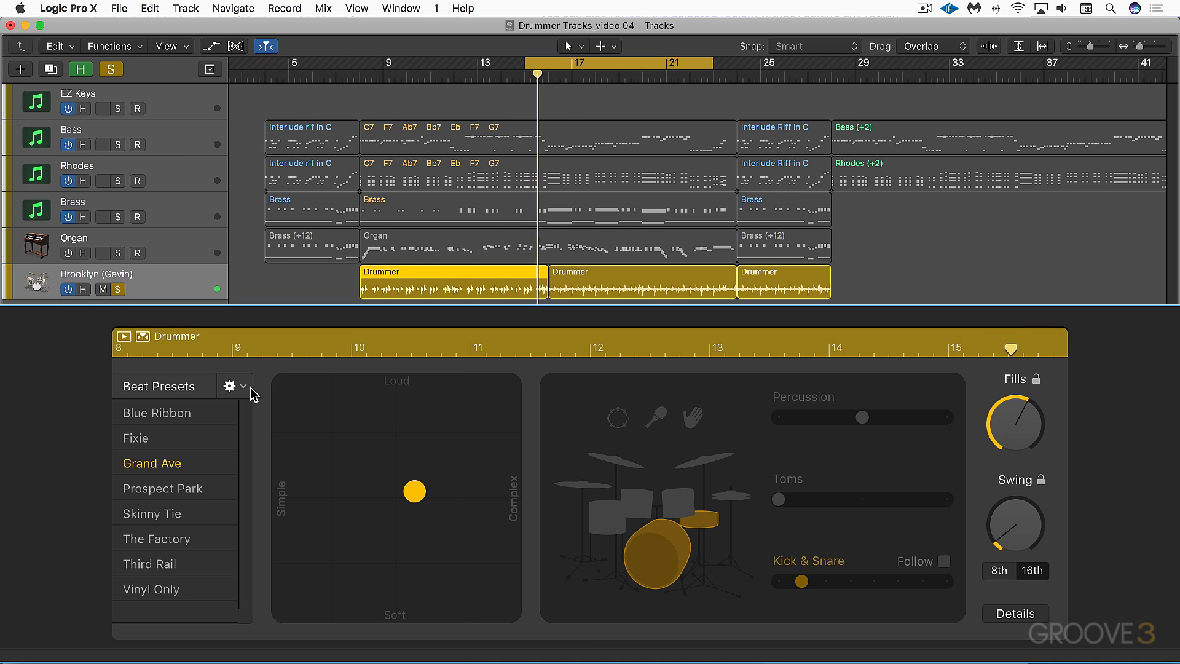
{"action": "left_click", "coordinate": [230, 385]}
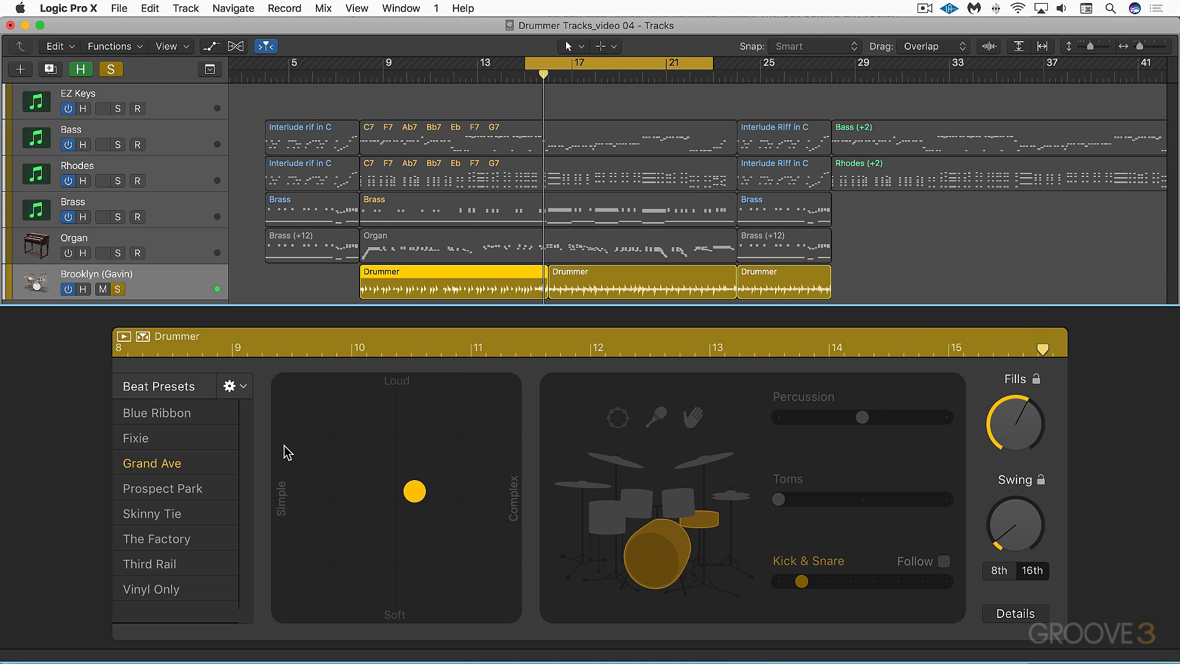
{"action": "left_click", "coordinate": [229, 385]}
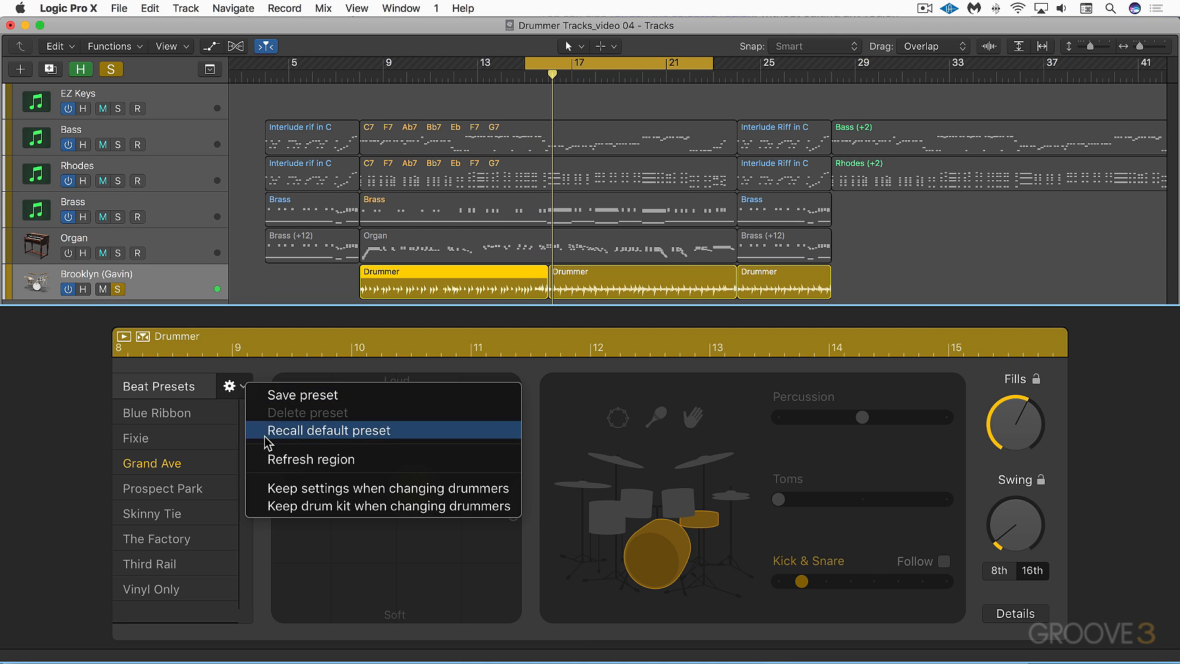
{"action": "left_click", "coordinate": [327, 431]}
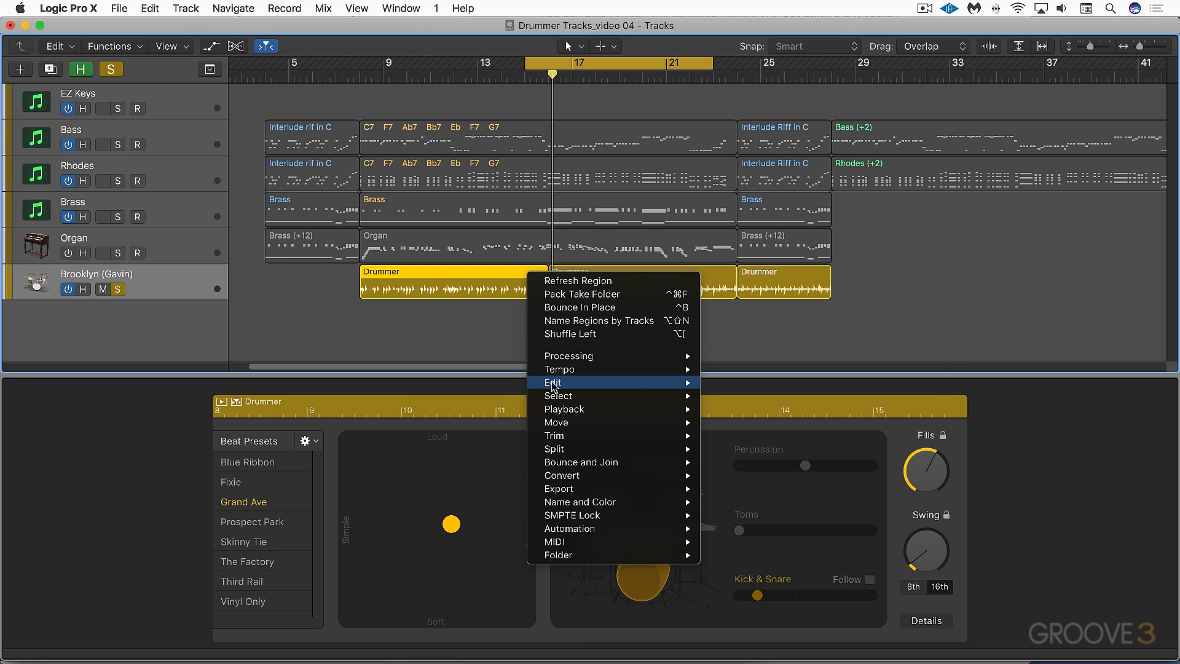
{"action": "mouse_move", "coordinate": [552, 382]}
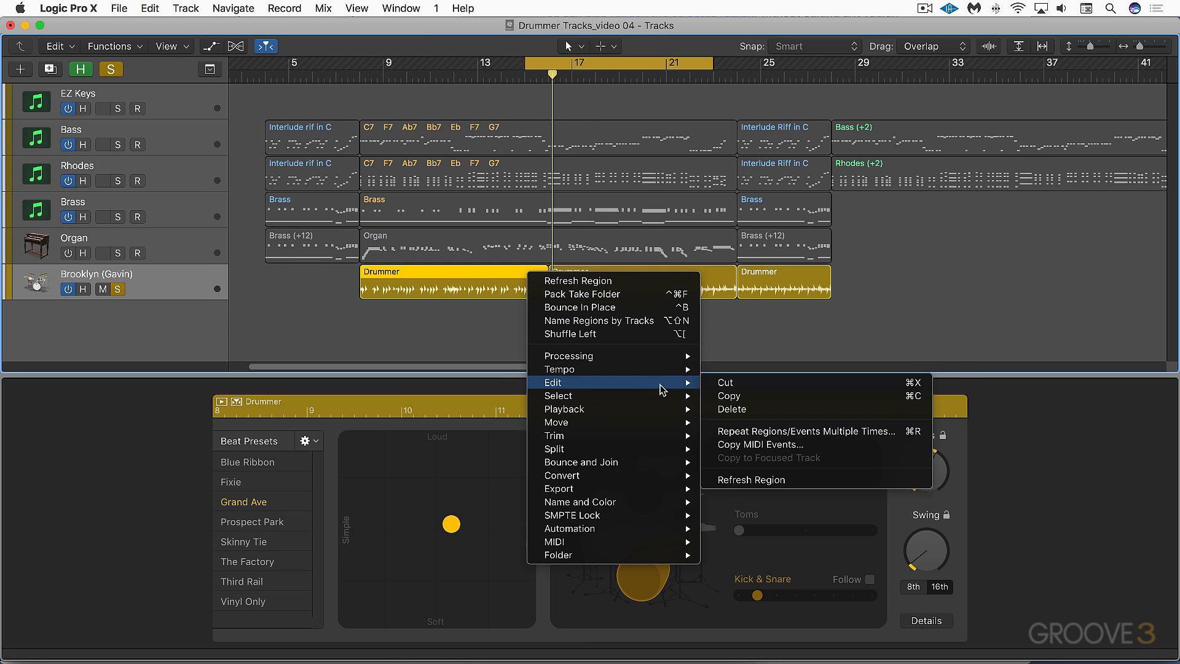
{"action": "mouse_move", "coordinate": [762, 486]}
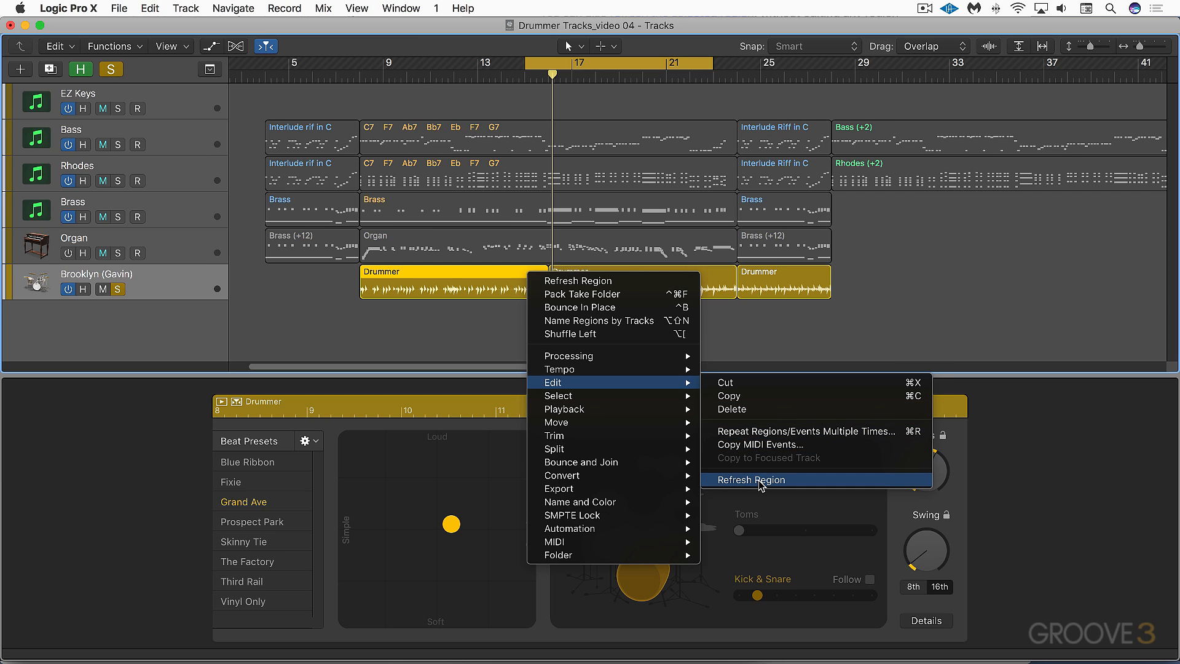
{"action": "left_click", "coordinate": [751, 479]}
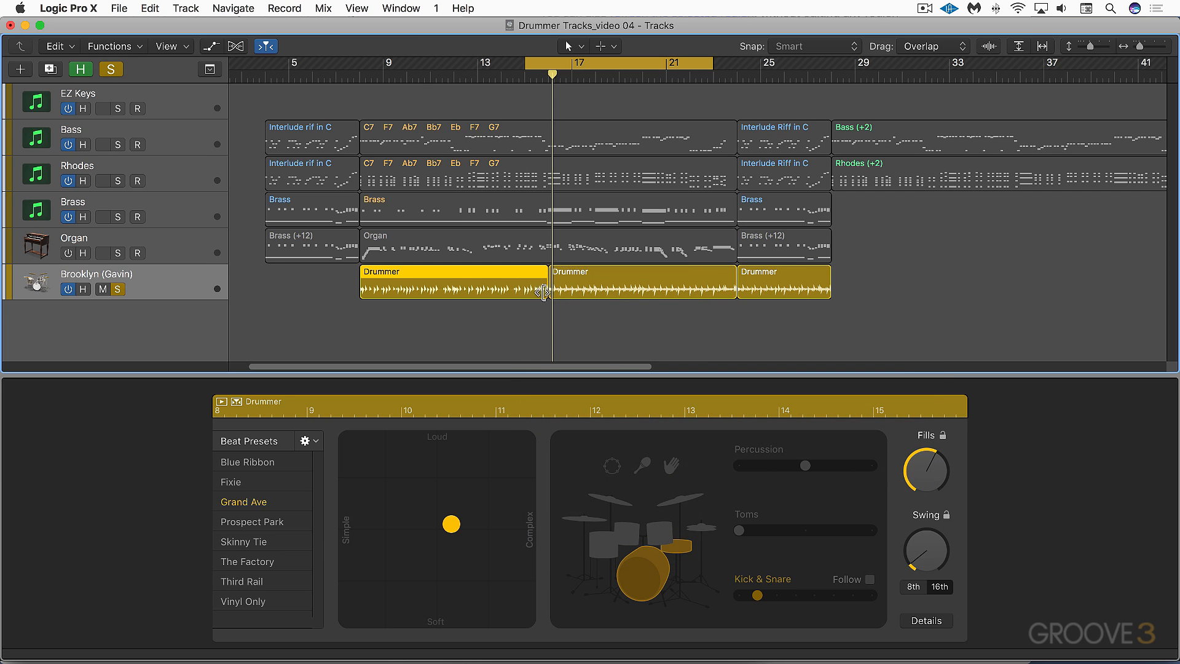
{"action": "mouse_move", "coordinate": [813, 393]}
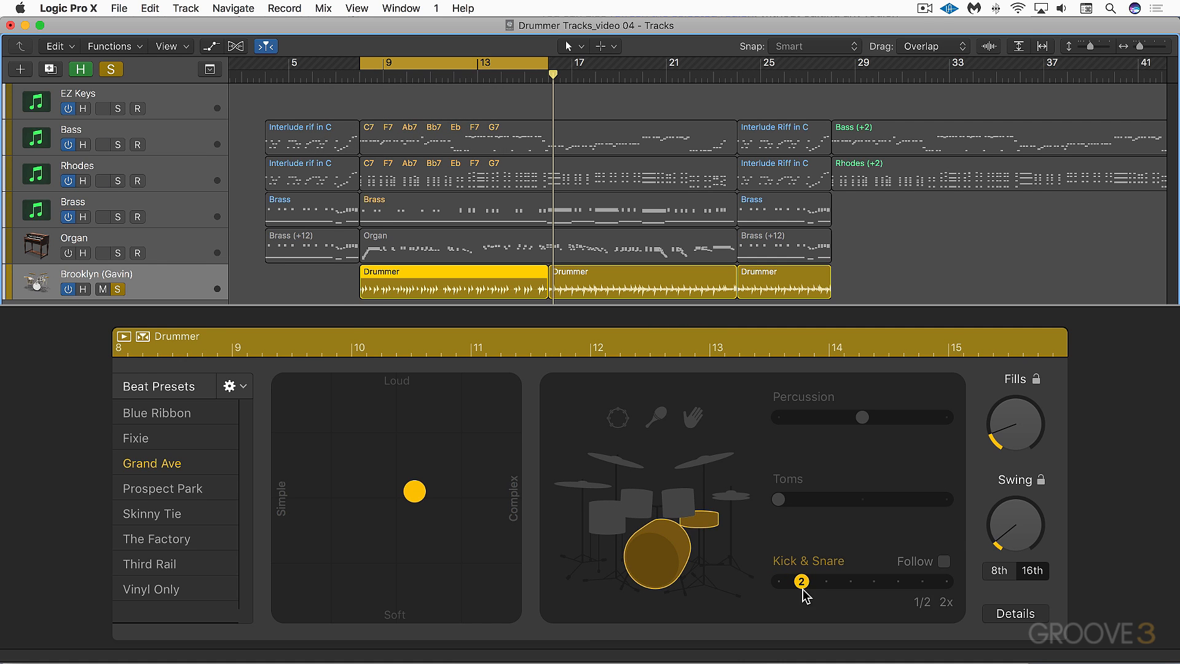
Raise the Kick & Snare variation slider past 2 and 3 to about the middle of its range
{"action": "left_click_drag", "start_coordinate": [801, 580], "coordinate": [800, 580]}
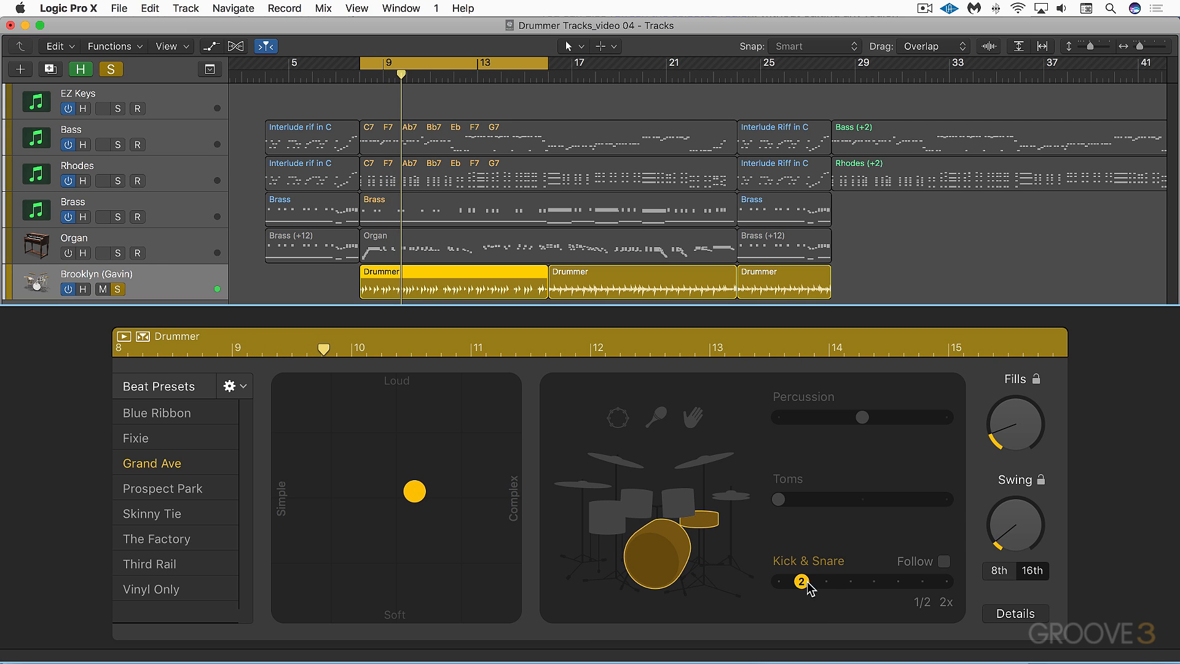
{"action": "left_click_drag", "start_coordinate": [801, 581], "coordinate": [825, 581]}
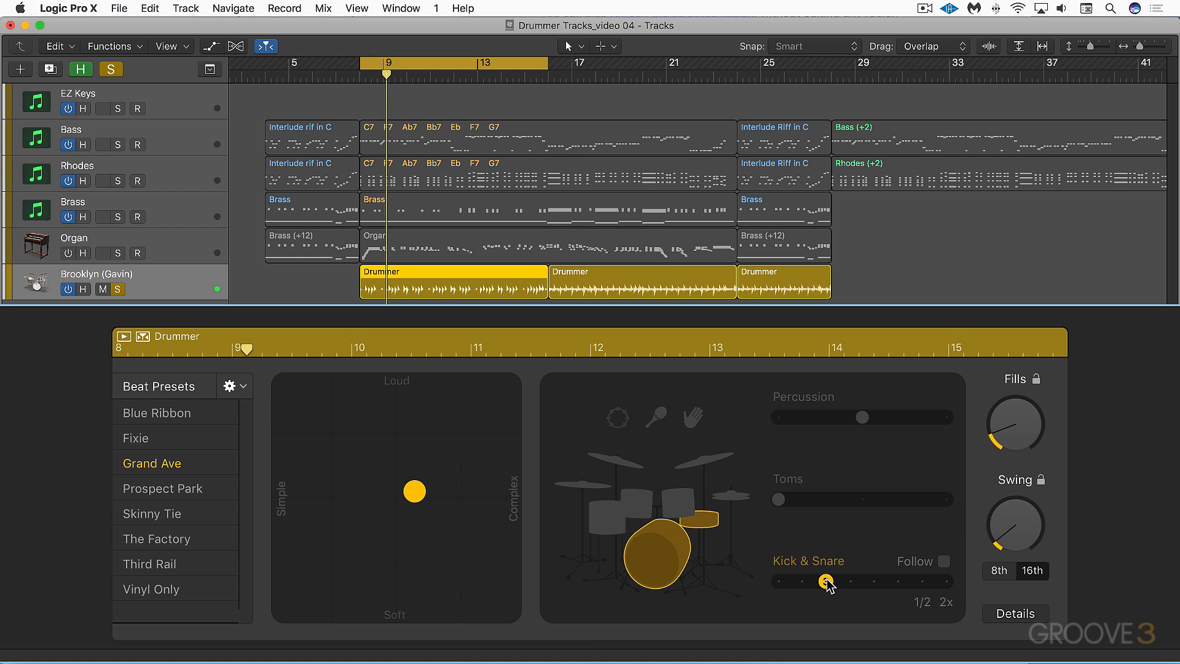
{"action": "left_click_drag", "start_coordinate": [826, 580], "coordinate": [850, 580]}
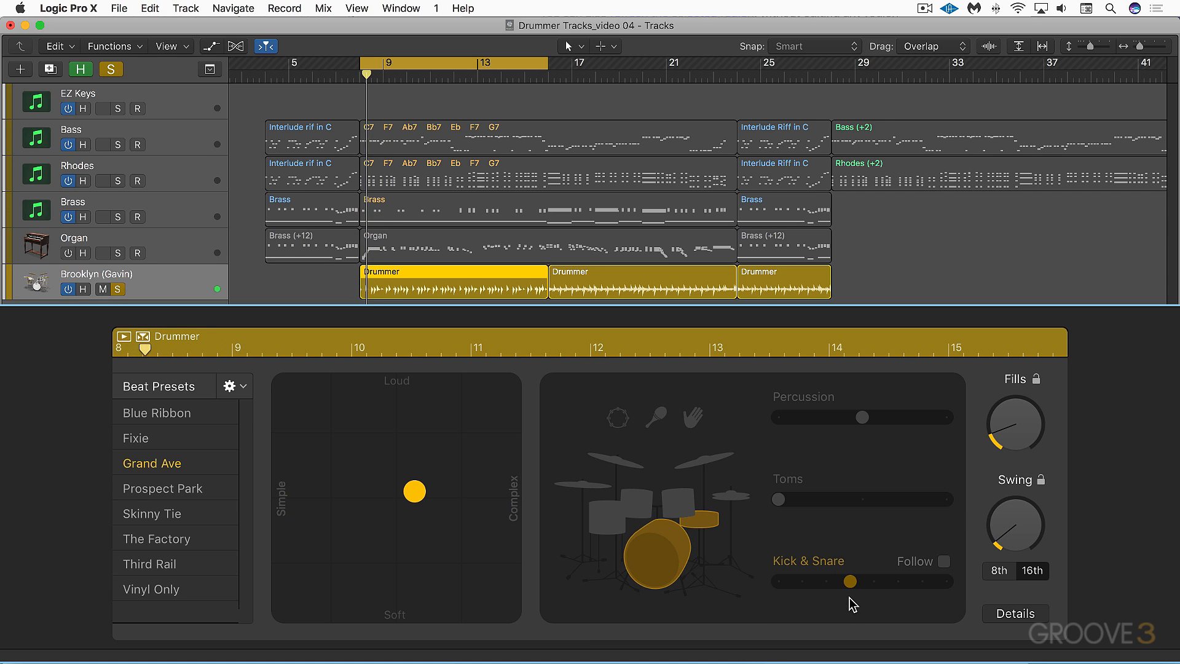
{"action": "left_click_drag", "start_coordinate": [849, 582], "coordinate": [873, 581]}
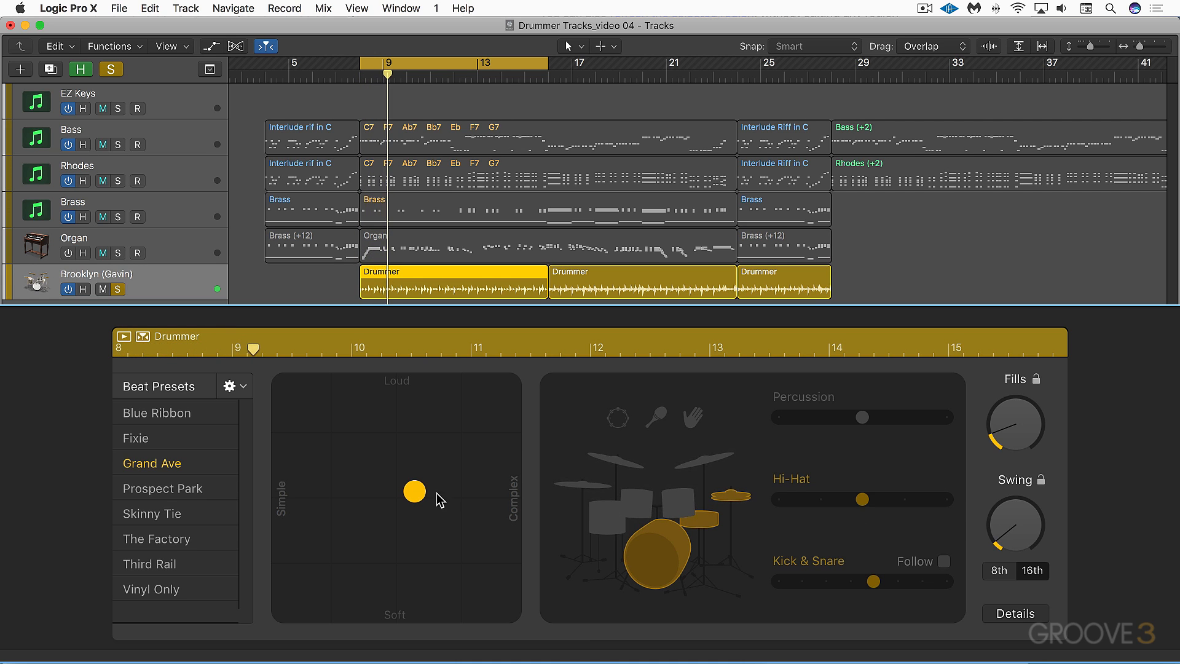
Make the beat louder and more complex, with busier hi-hat and percussion turned down to minimal shaker
{"action": "left_click_drag", "start_coordinate": [414, 491], "coordinate": [438, 472]}
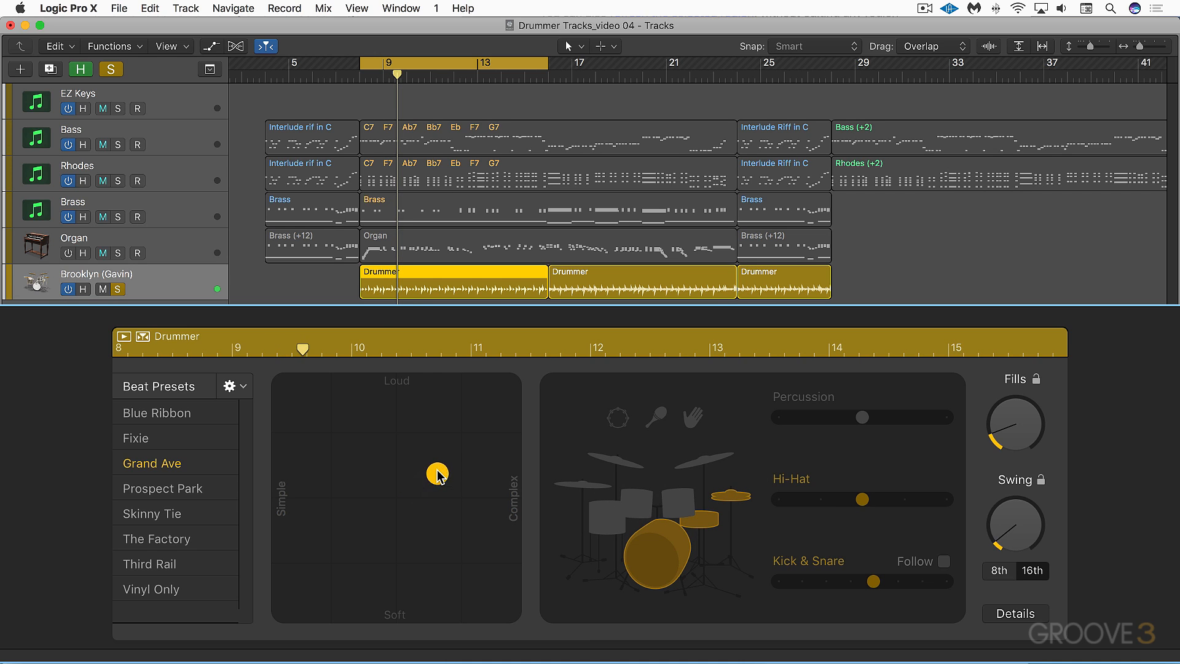
{"action": "left_click_drag", "start_coordinate": [436, 475], "coordinate": [465, 431]}
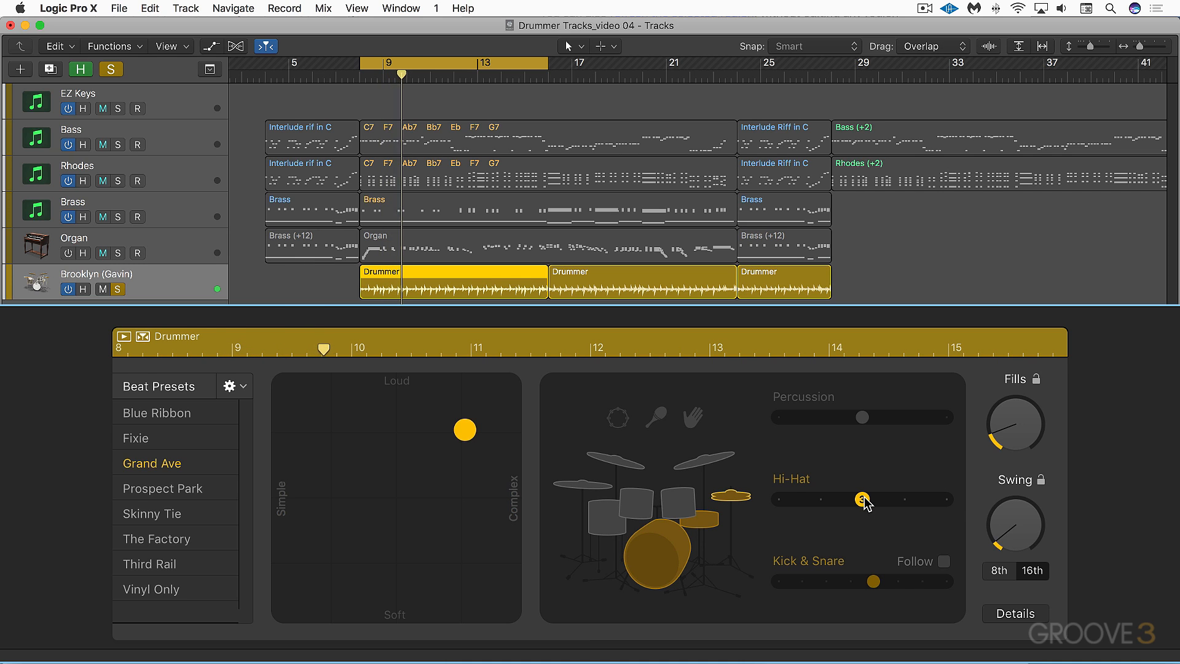
{"action": "left_click_drag", "start_coordinate": [862, 499], "coordinate": [905, 499]}
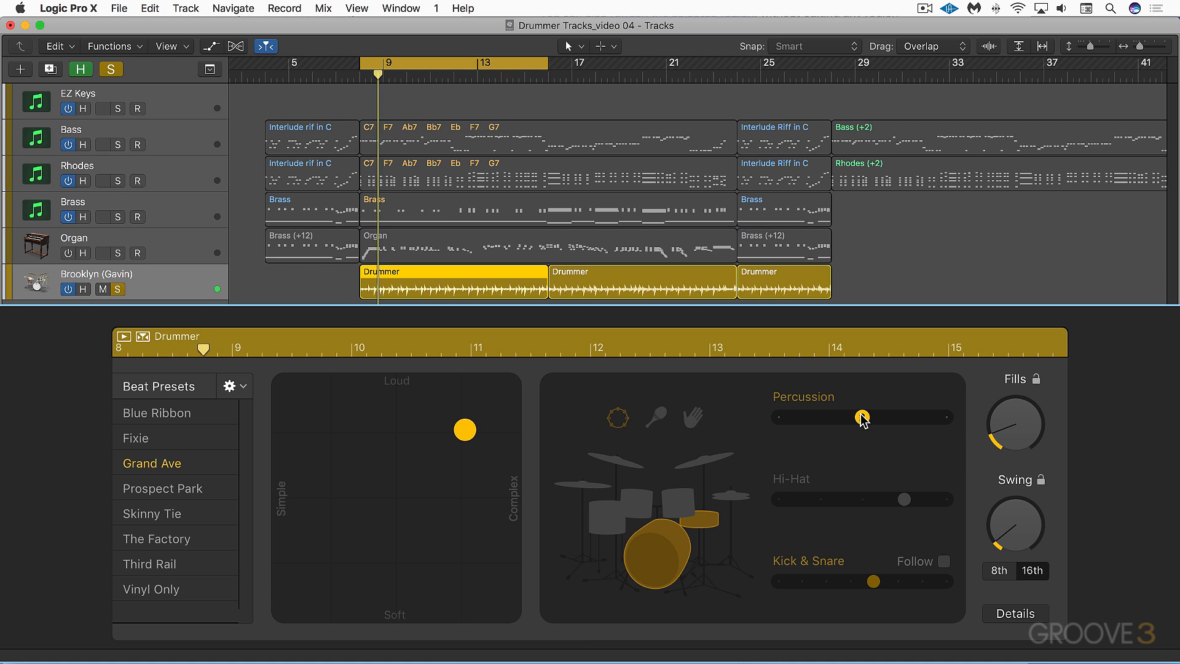
{"action": "left_click_drag", "start_coordinate": [863, 417], "coordinate": [863, 417]}
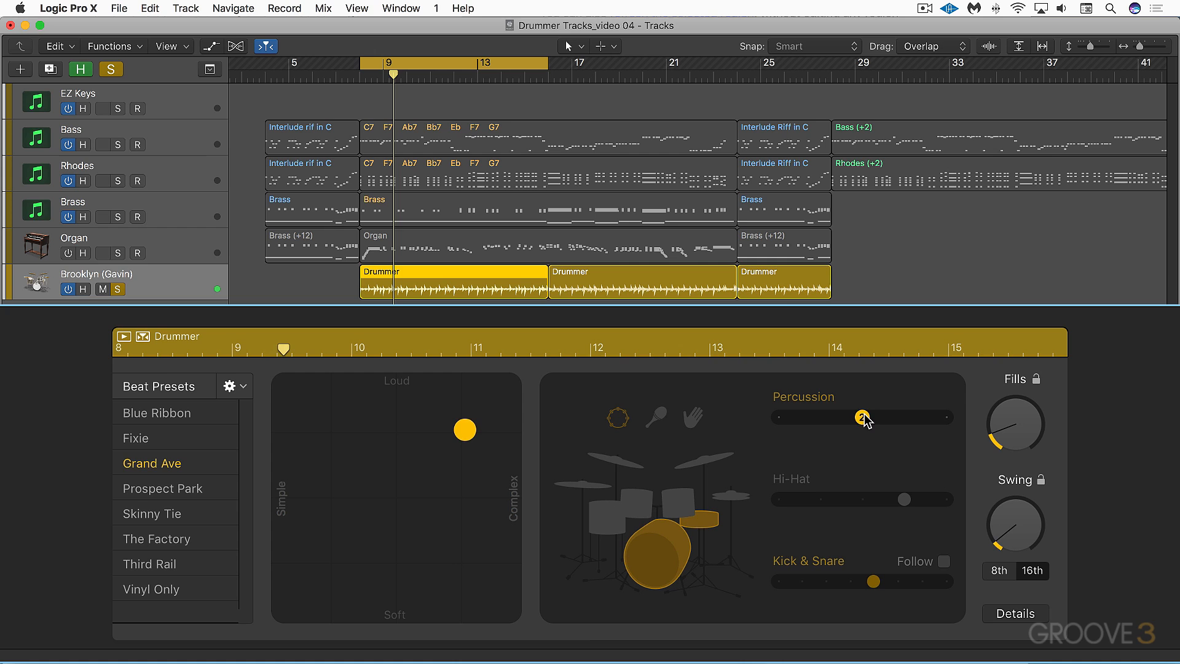
{"action": "left_click_drag", "start_coordinate": [863, 418], "coordinate": [944, 418]}
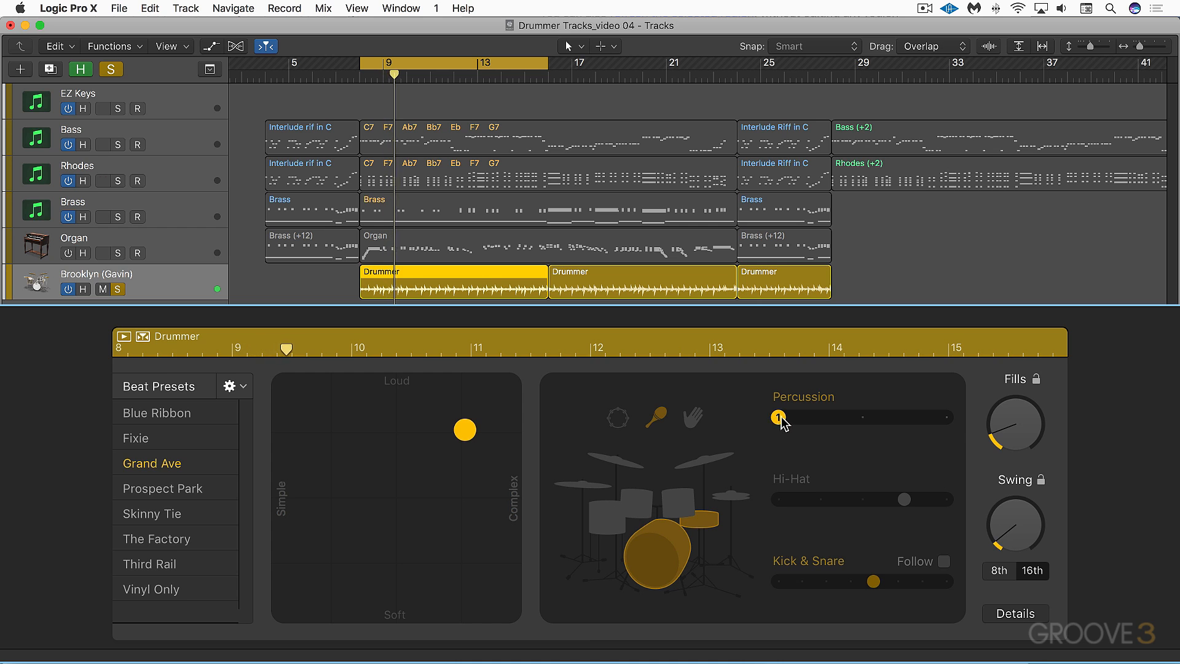
Switch the middle row to Toms and raise the toms variation to mid-level
{"action": "left_click", "coordinate": [731, 498]}
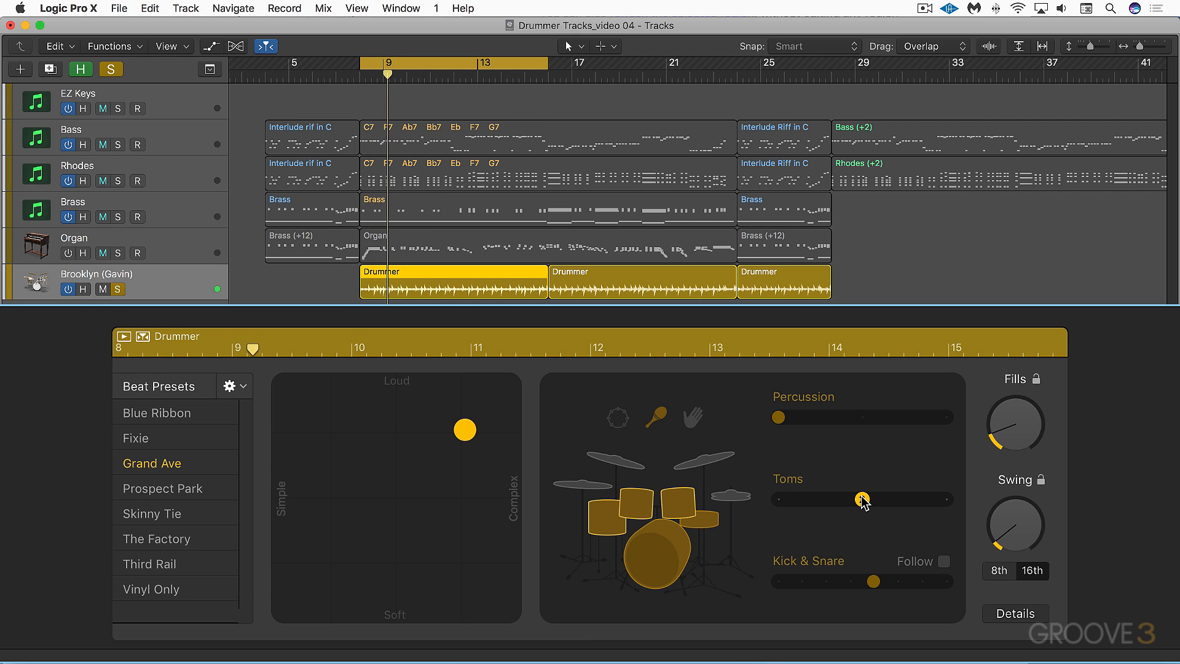
{"action": "left_click_drag", "start_coordinate": [862, 498], "coordinate": [777, 498]}
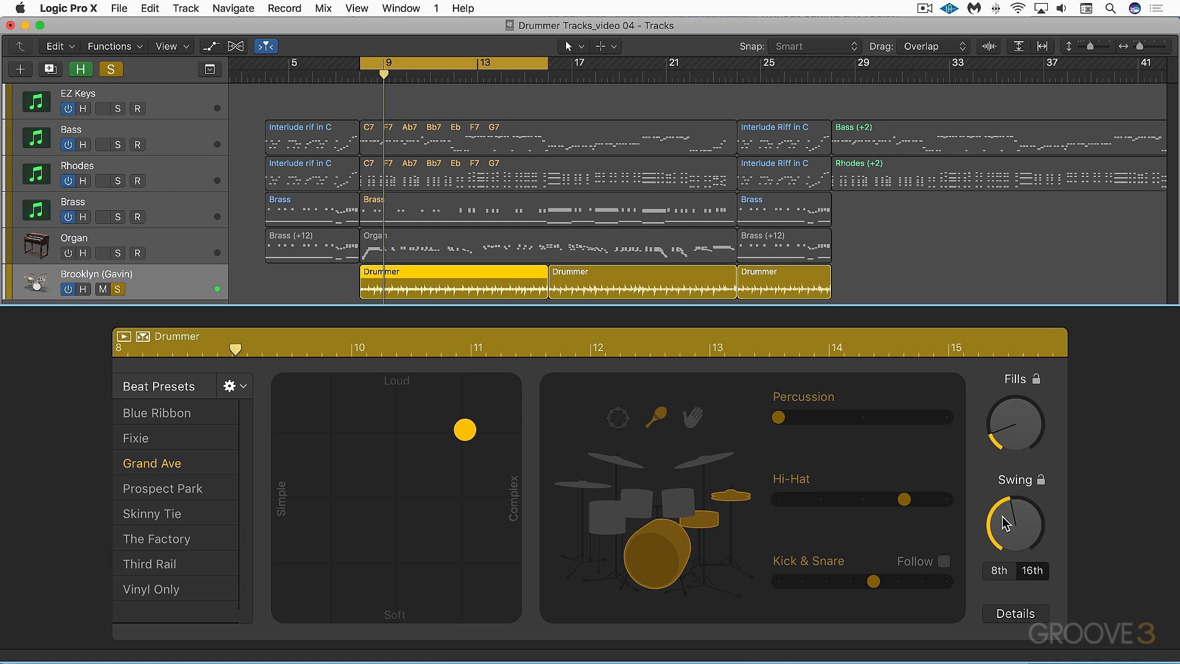
Show the Hi-Hat variation slider again instead of Toms
{"action": "left_click", "coordinate": [152, 514]}
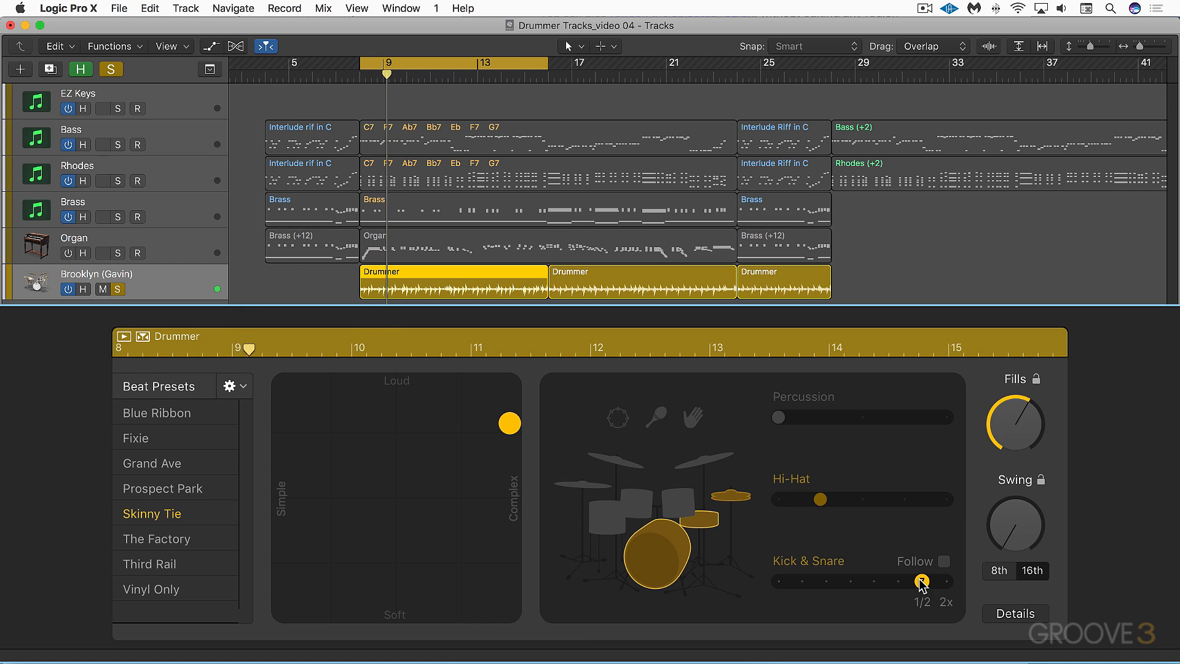
Push the Kick & Snare variation toward its 2x double-time maximum and raise the Swing amount
{"action": "left_click_drag", "start_coordinate": [922, 581], "coordinate": [851, 581]}
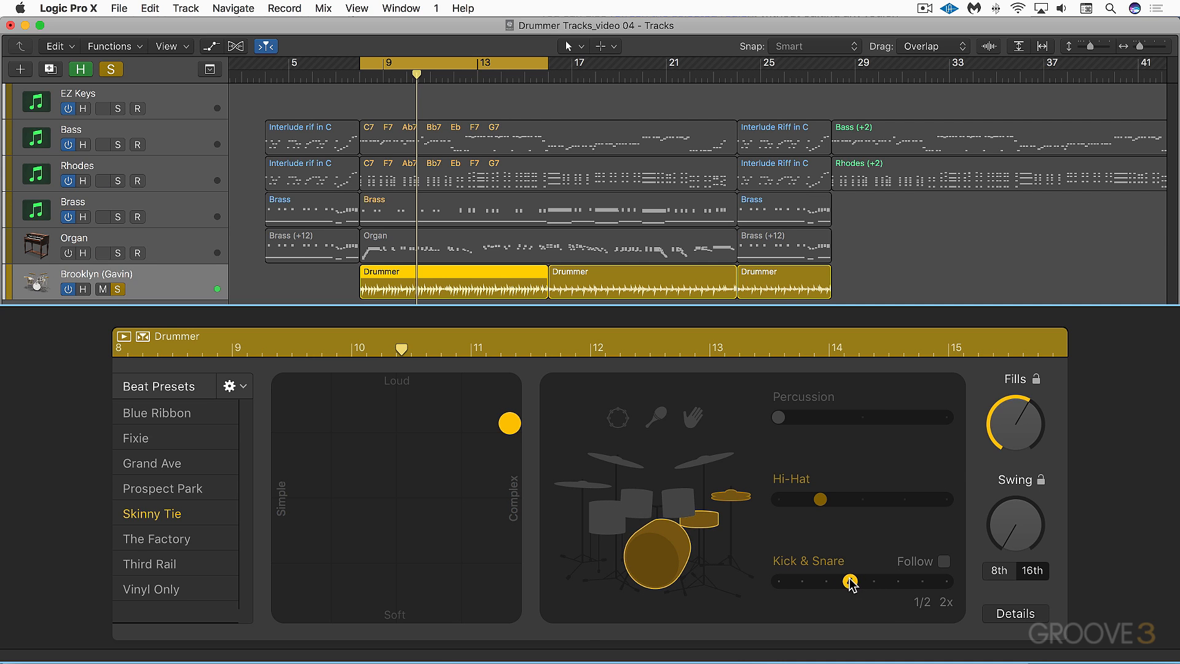
{"action": "left_click_drag", "start_coordinate": [851, 580], "coordinate": [851, 581]}
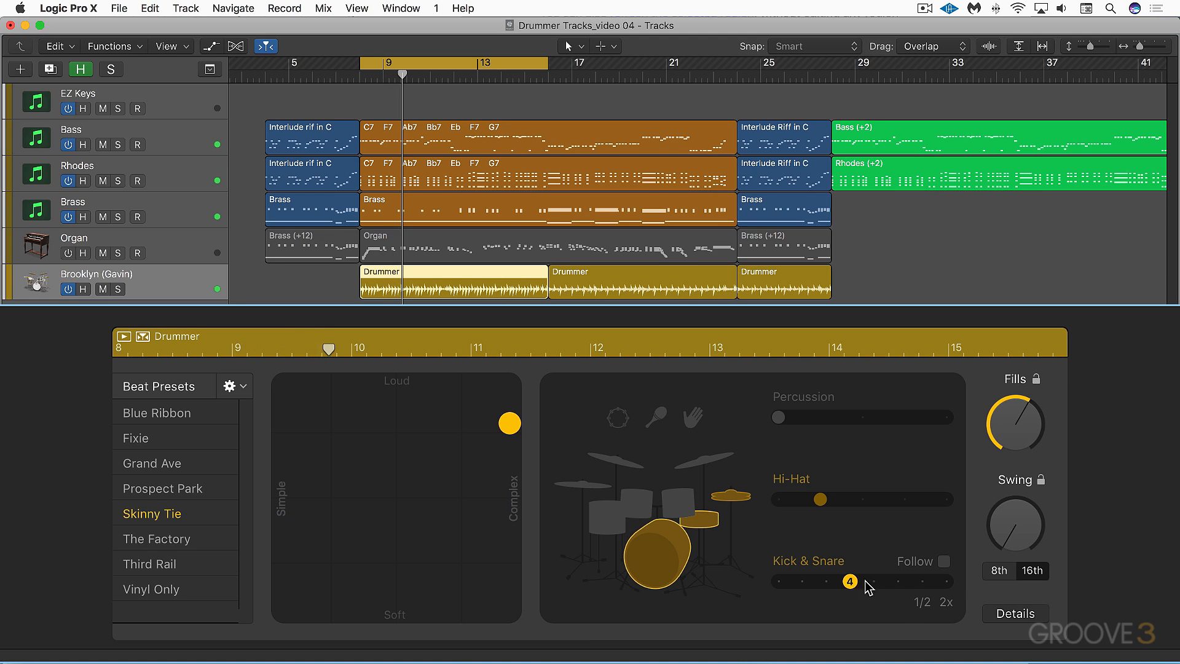
{"action": "left_click_drag", "start_coordinate": [849, 582], "coordinate": [922, 581]}
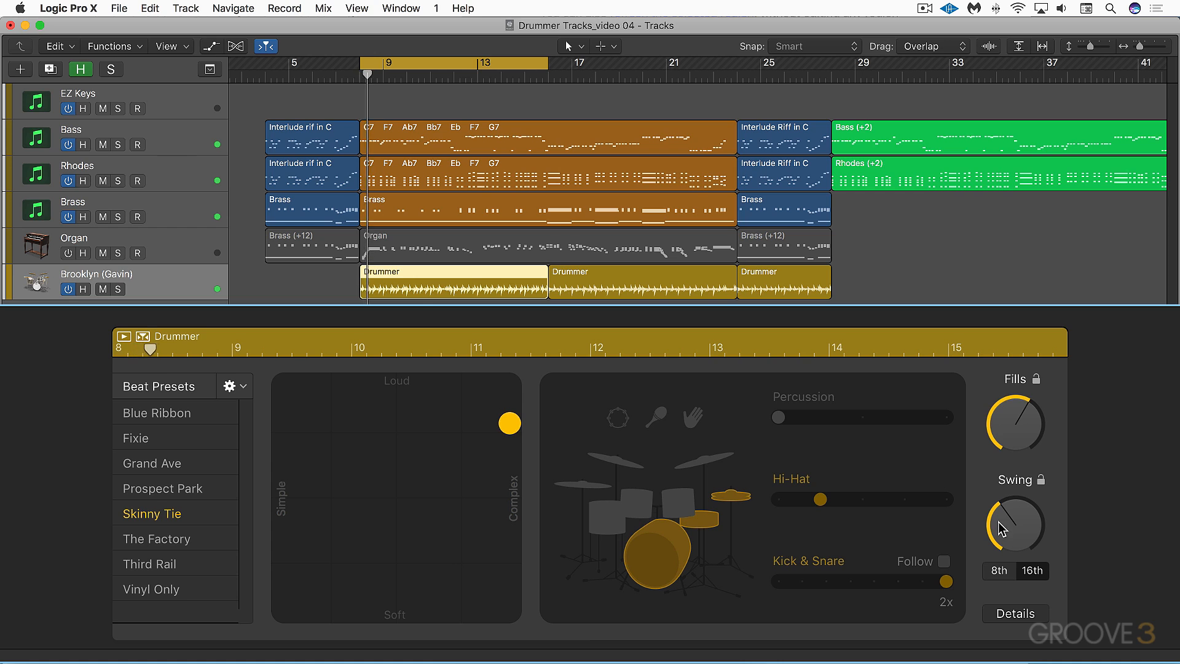
{"action": "left_click_drag", "start_coordinate": [946, 582], "coordinate": [946, 582]}
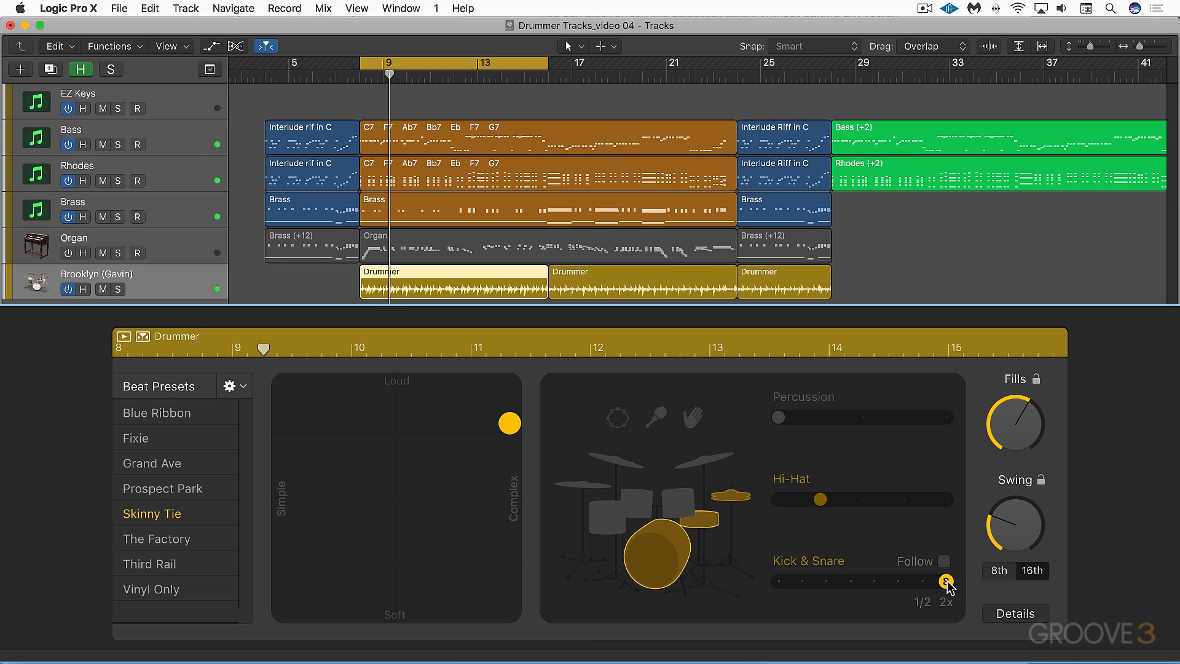
Return Kick & Snare variation to centre value 4 and turn on Follow with the Bass track as source
{"action": "left_click_drag", "start_coordinate": [947, 579], "coordinate": [896, 582]}
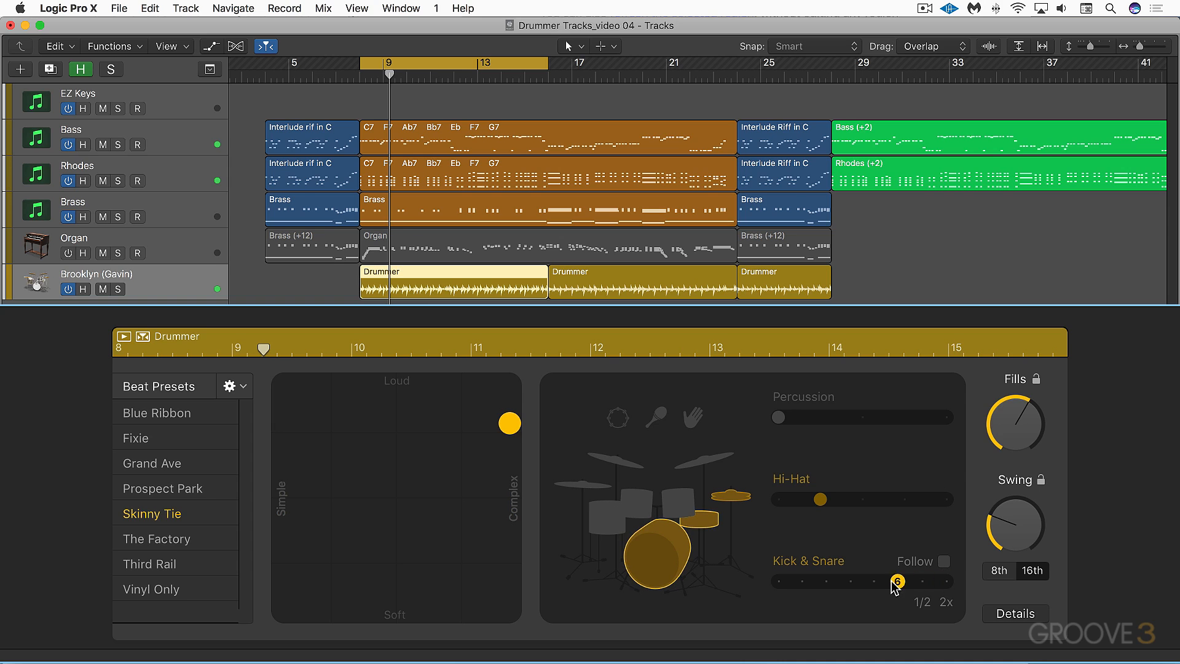
{"action": "left_click_drag", "start_coordinate": [896, 581], "coordinate": [851, 580]}
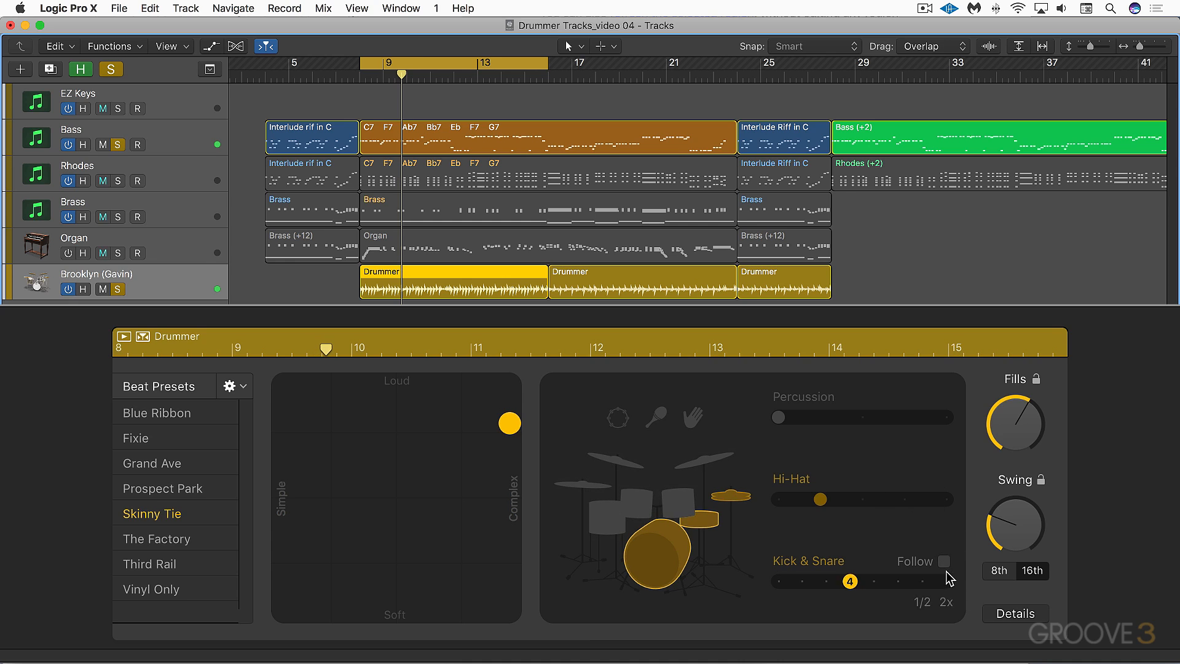
{"action": "left_click", "coordinate": [947, 561]}
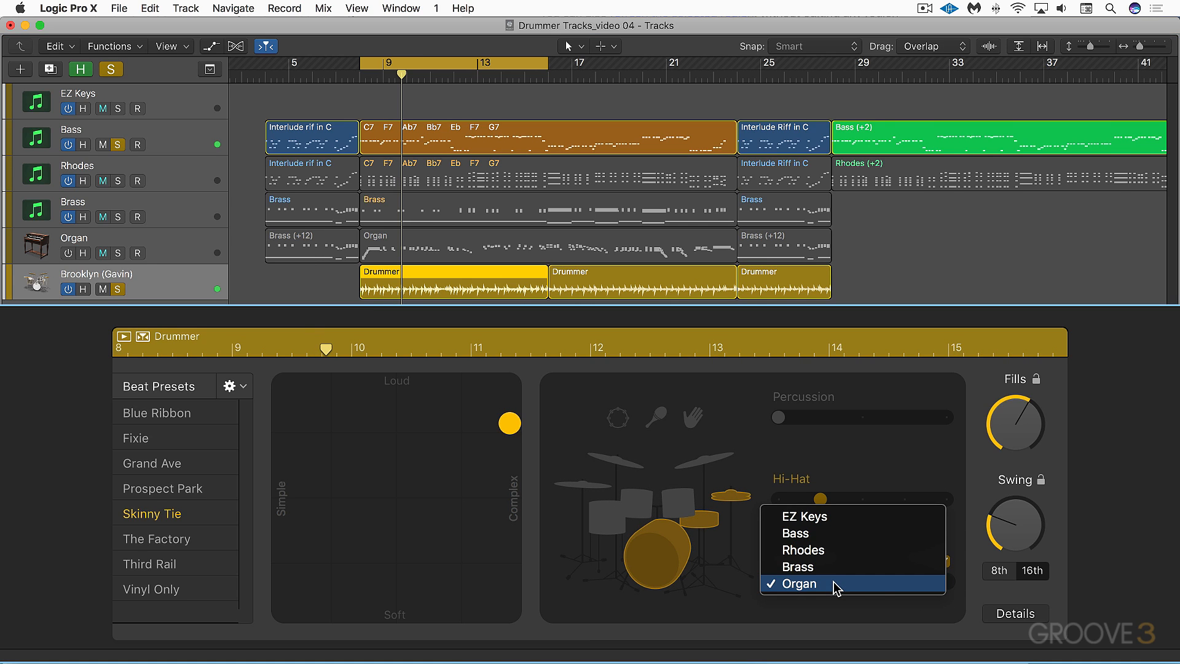
{"action": "mouse_move", "coordinate": [804, 537]}
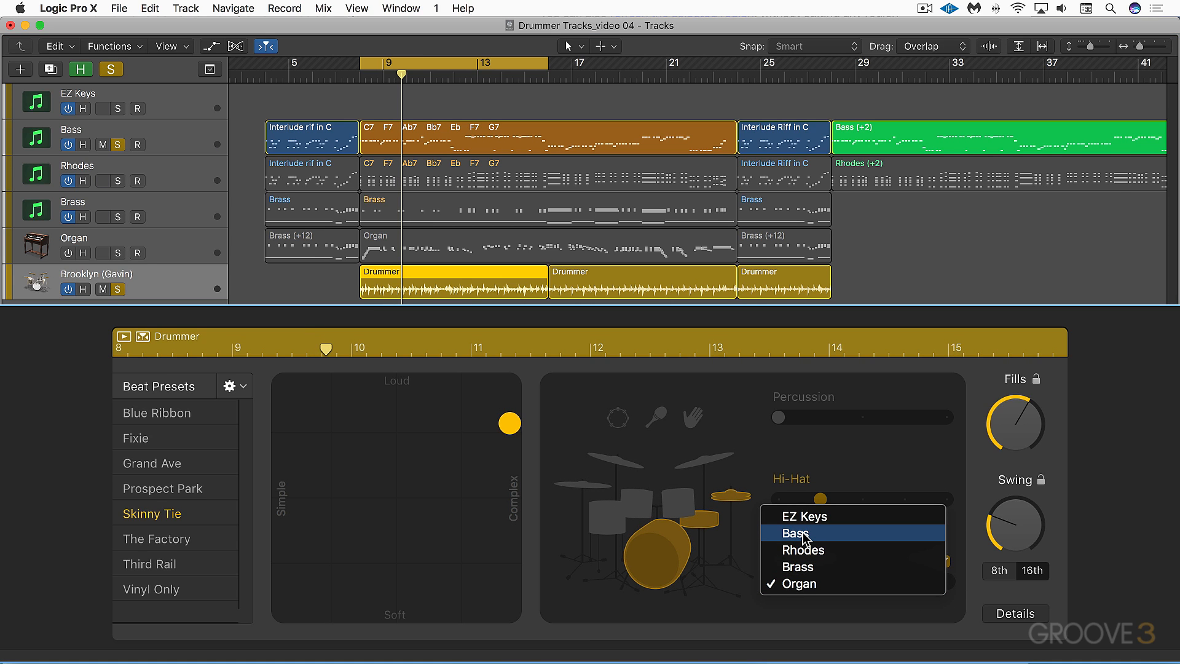
{"action": "left_click", "coordinate": [797, 532]}
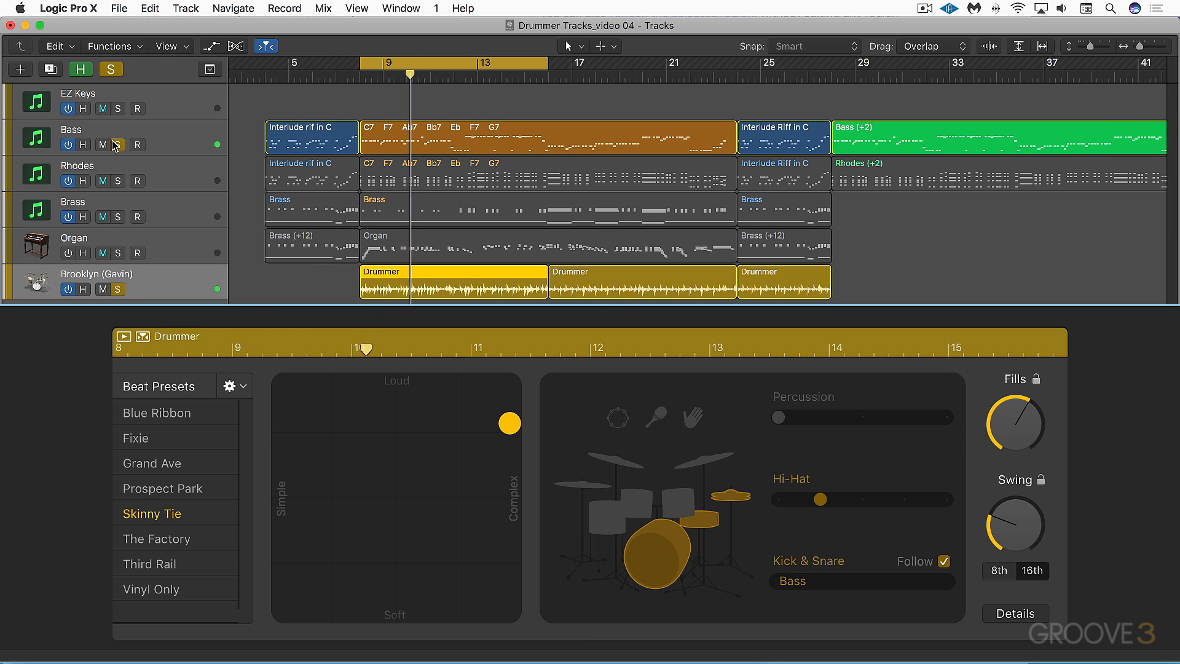
Unsolo the Bass track and solo the drummer track to hear the result
{"action": "left_click", "coordinate": [118, 144]}
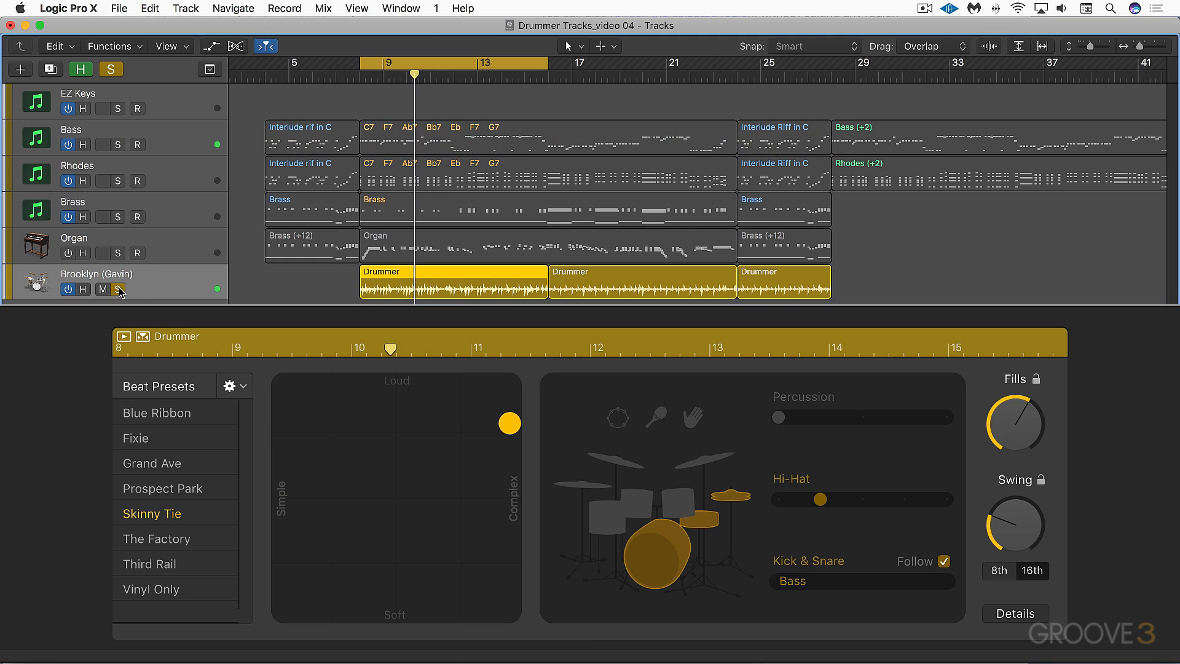
{"action": "left_click", "coordinate": [120, 289]}
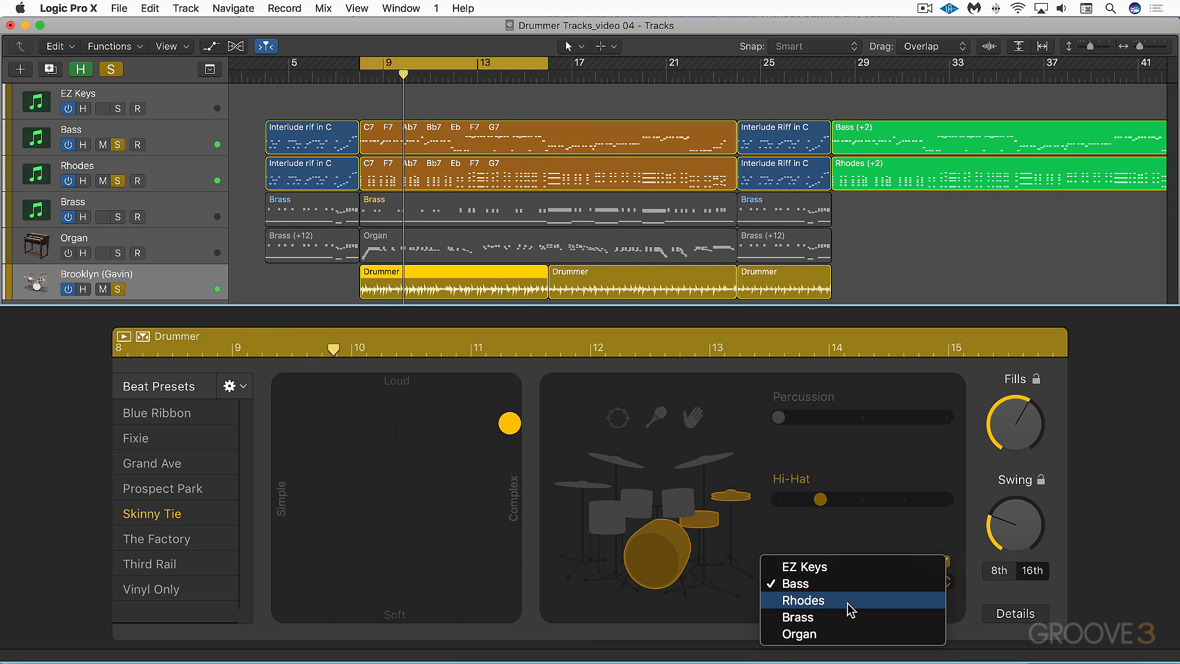
Set Kick & Snare Follow to the Rhodes track instead of Bass
{"action": "left_click", "coordinate": [804, 600]}
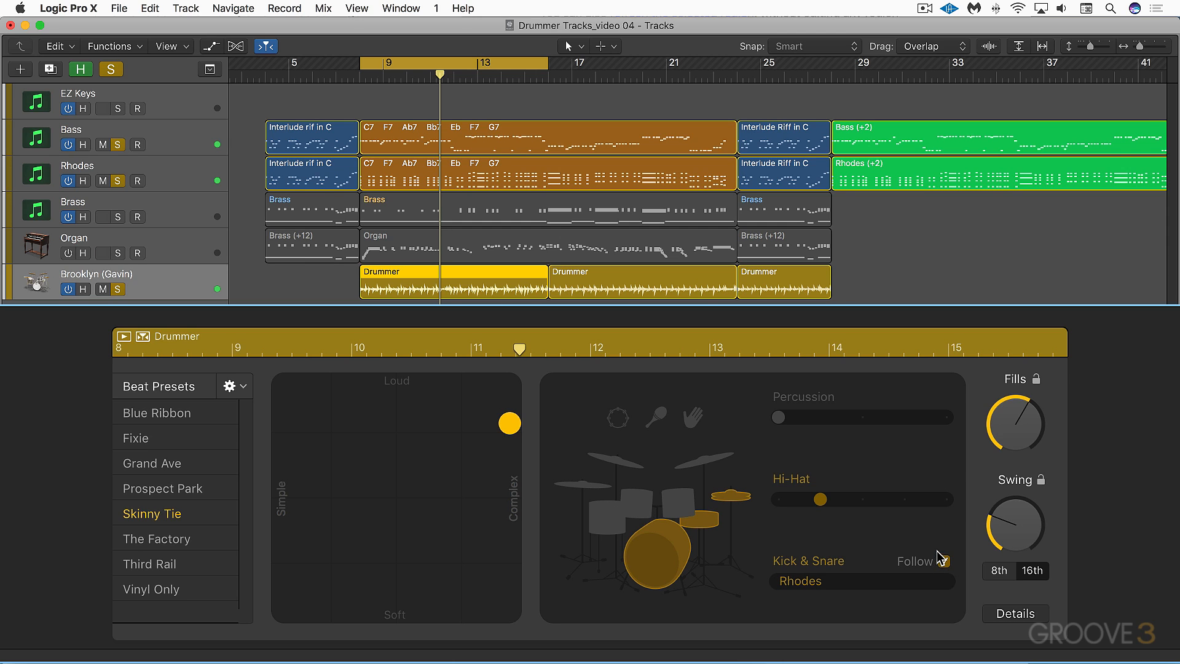
{"action": "left_click", "coordinate": [943, 561]}
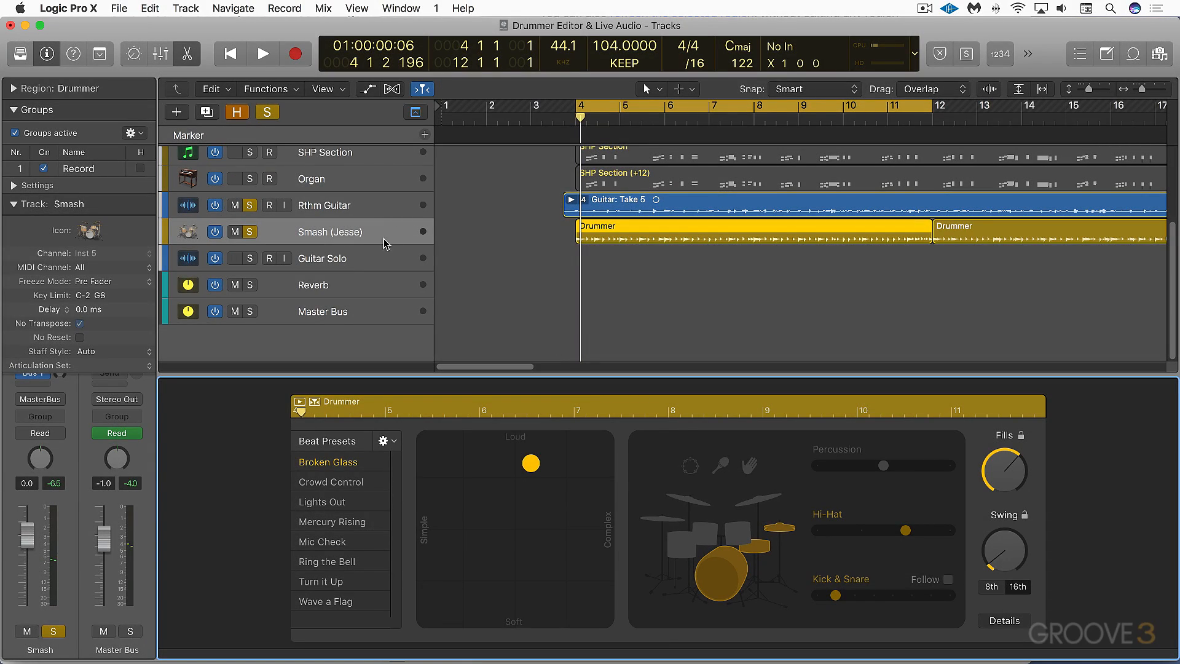
{"action": "mouse_move", "coordinate": [329, 231]}
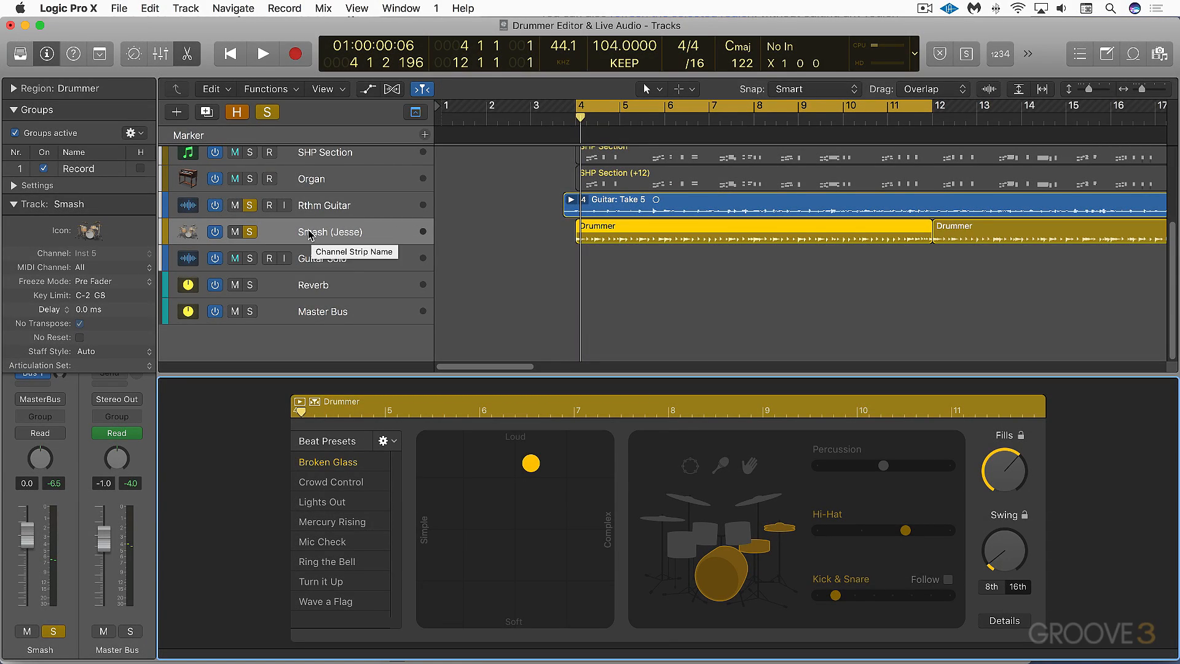
{"action": "mouse_move", "coordinate": [518, 548]}
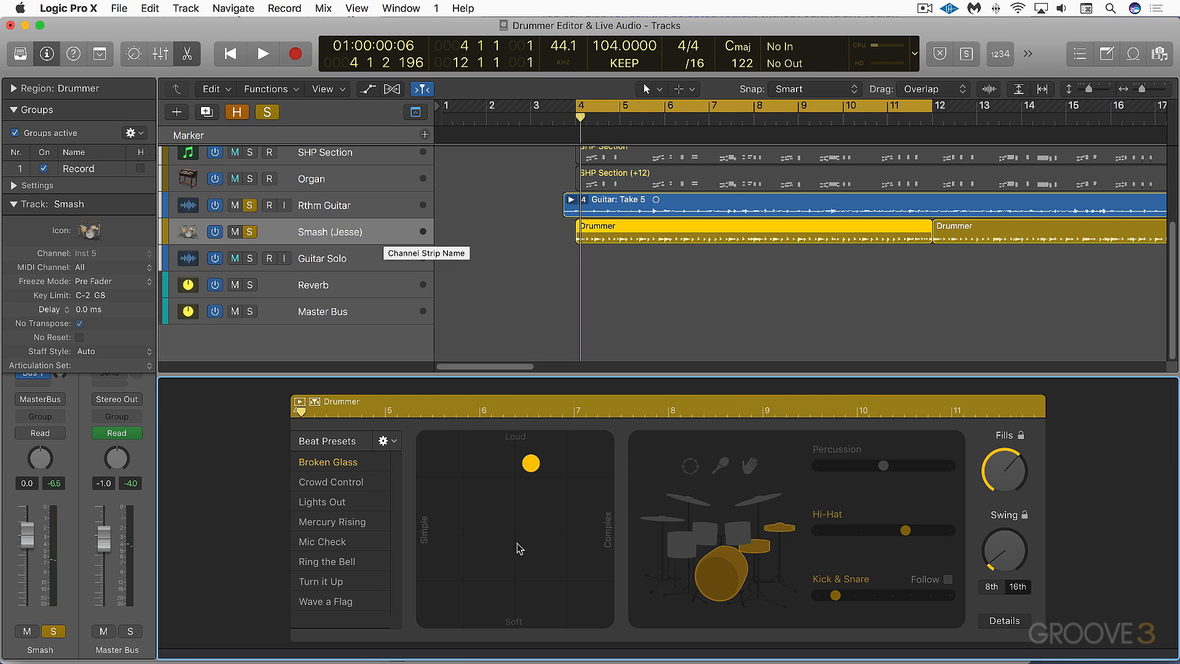
Enable Kick & Snare Follow on the Smash drummer set to the Synth Bass track, auditioning playback
{"action": "left_click", "coordinate": [833, 595]}
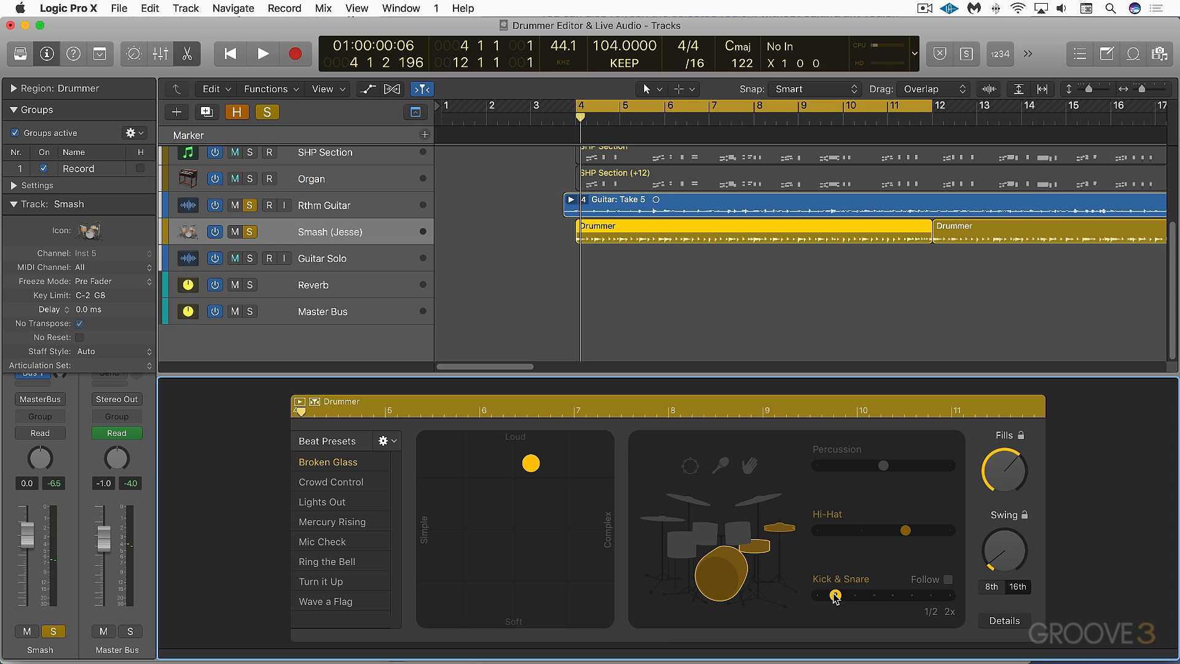
{"action": "left_click", "coordinate": [263, 53]}
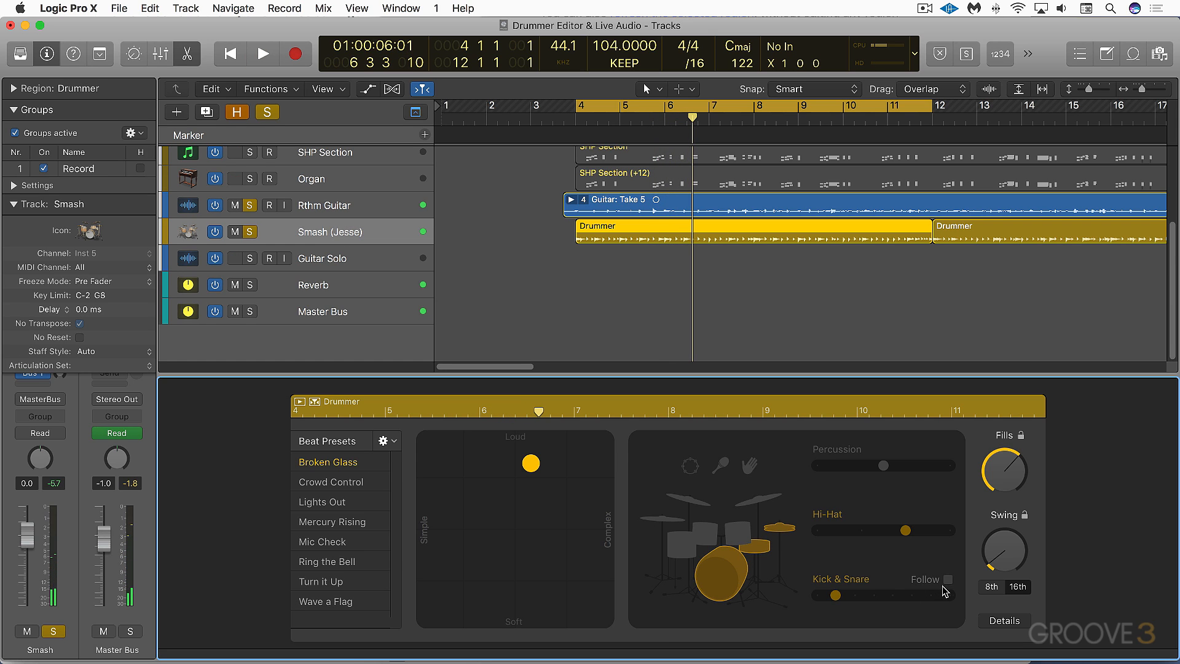
{"action": "left_click", "coordinate": [932, 580]}
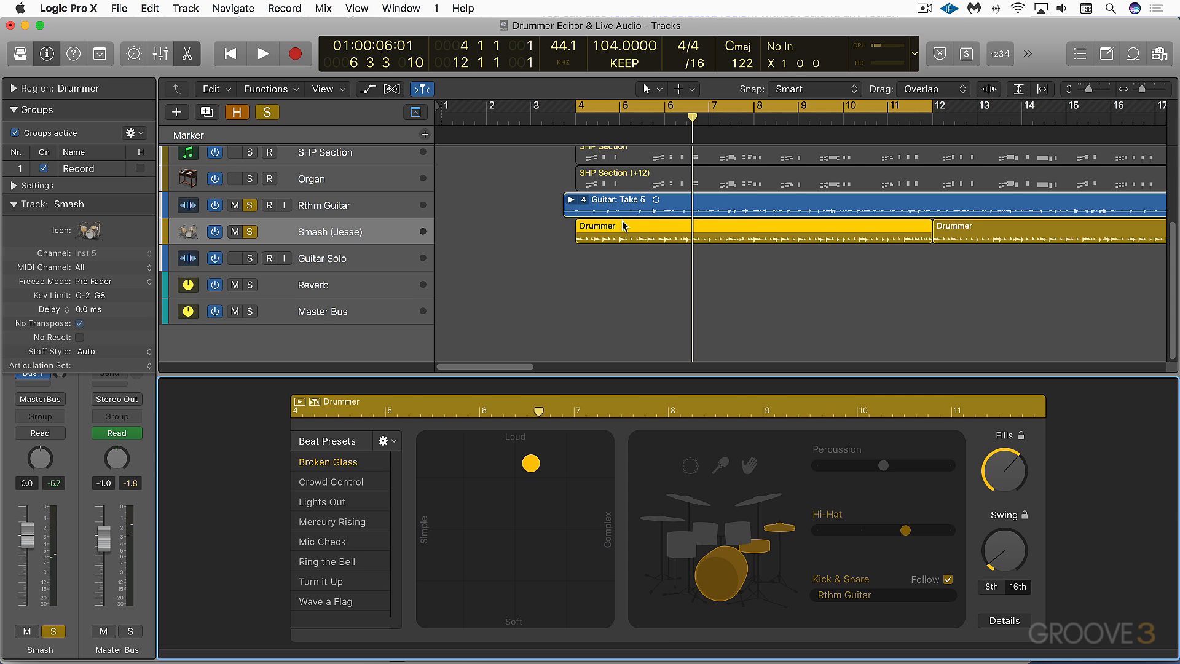
{"action": "left_click", "coordinate": [263, 53]}
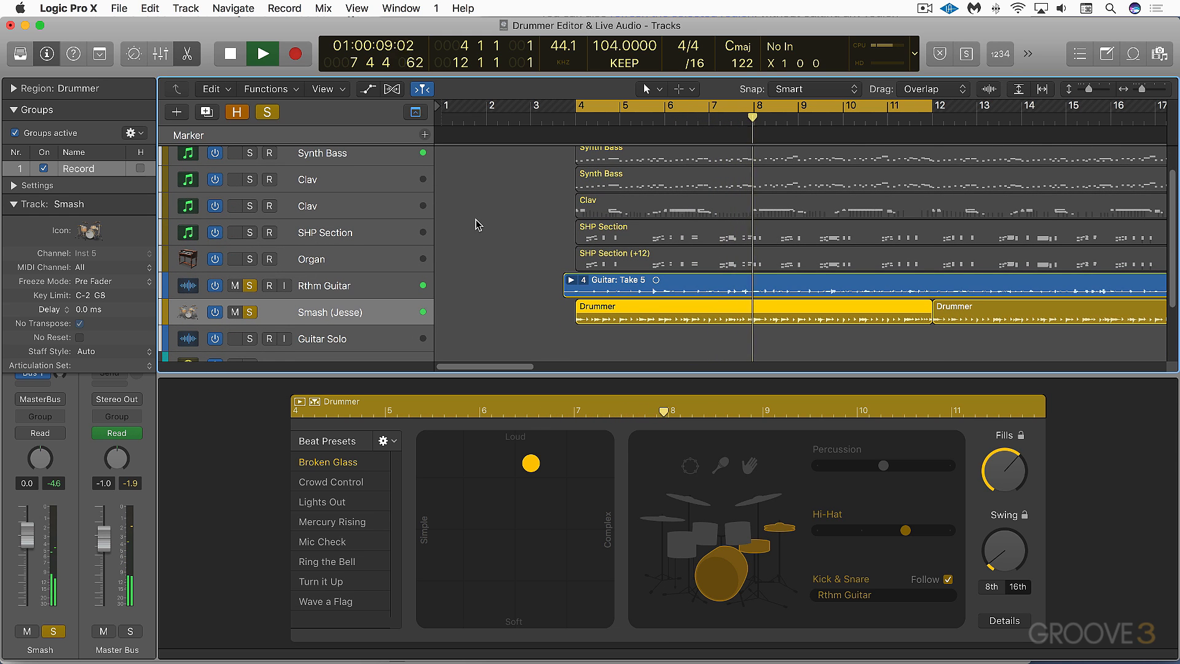
{"action": "left_click", "coordinate": [262, 53]}
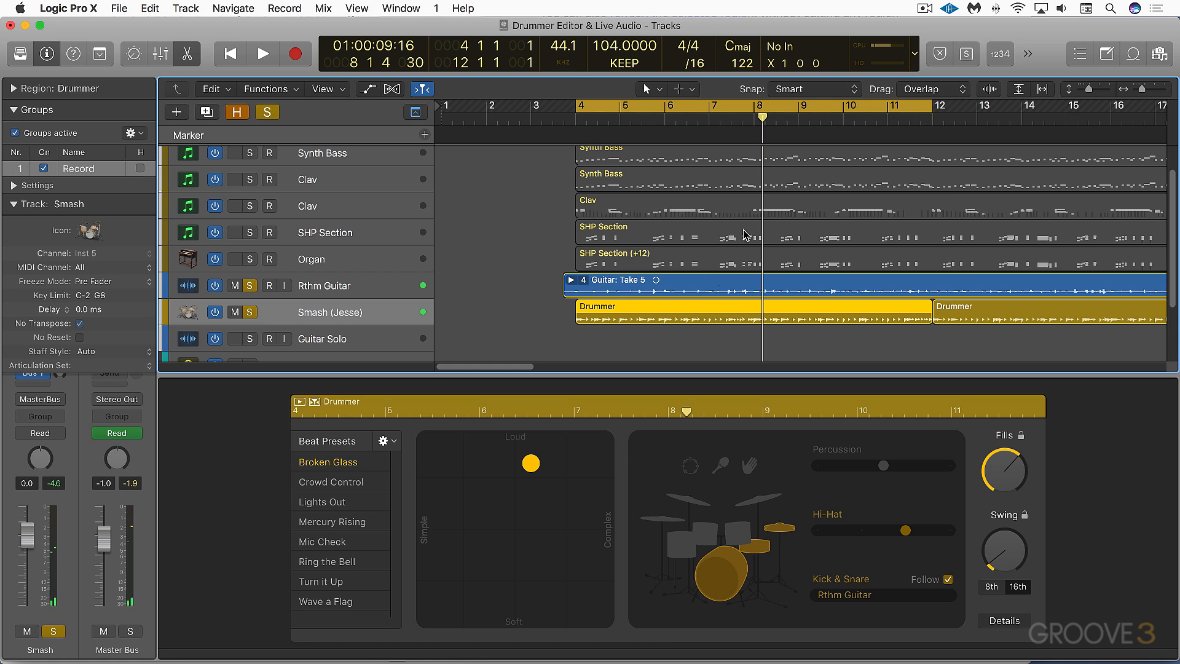
{"action": "left_click", "coordinate": [263, 53]}
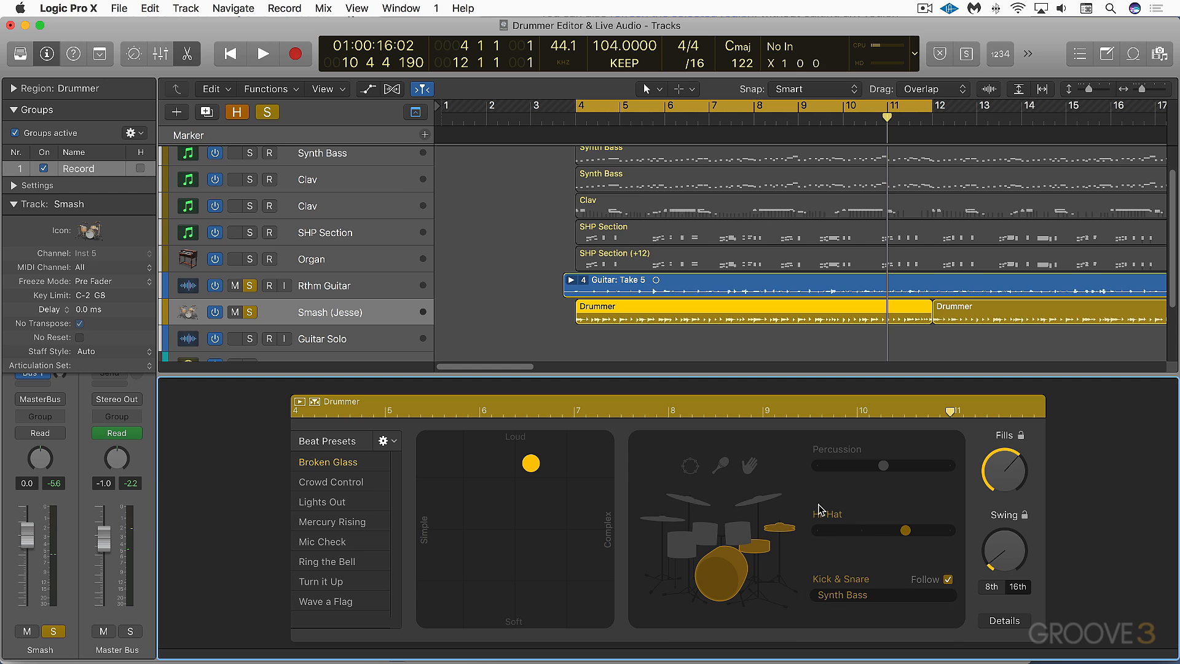
Solo the Synth Bass track alongside the drummer and play them together
{"action": "left_click", "coordinate": [233, 153]}
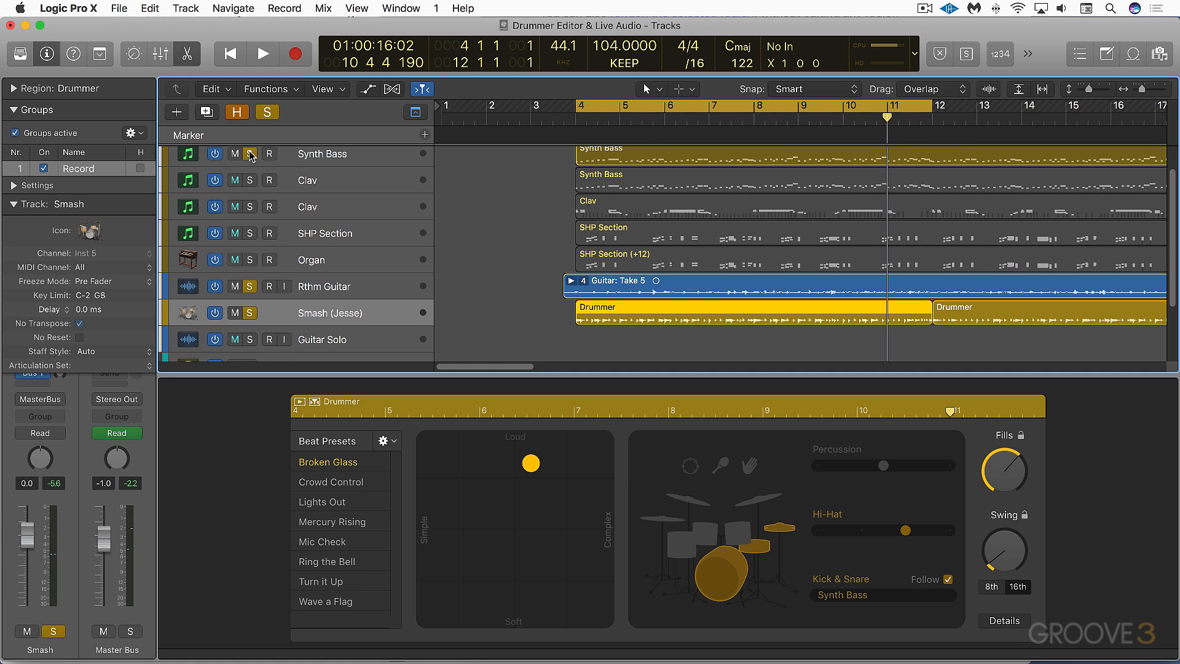
{"action": "left_click", "coordinate": [263, 53]}
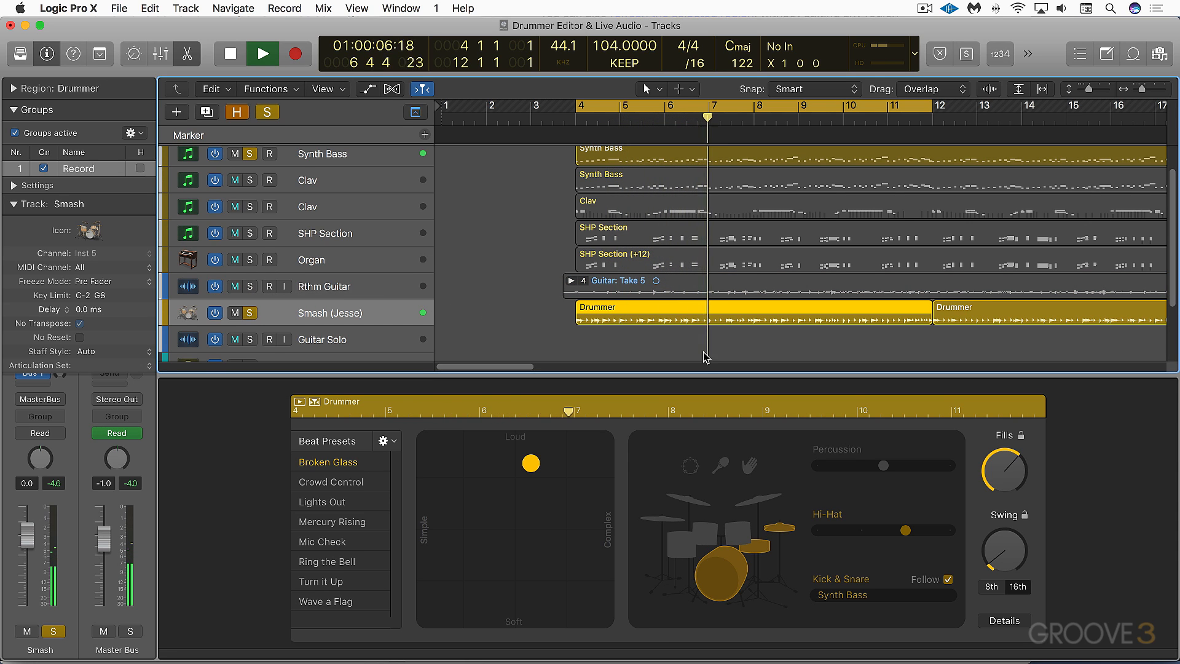
{"action": "left_click", "coordinate": [262, 52]}
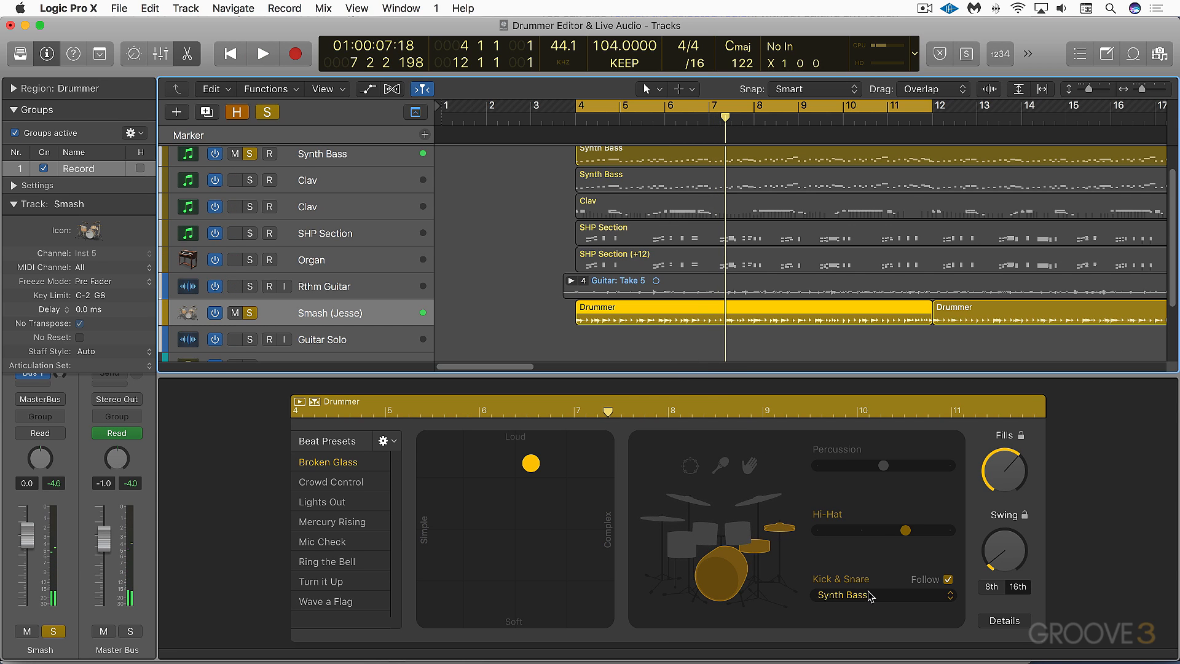